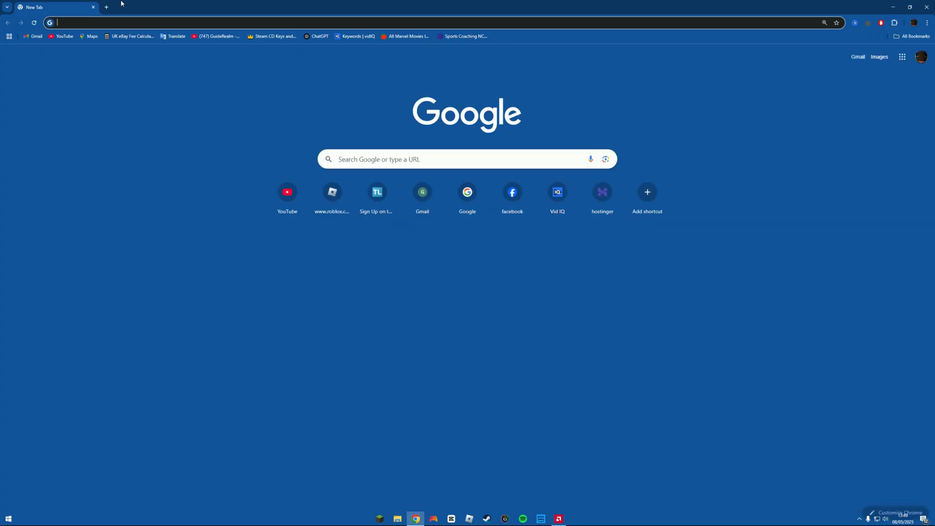
# Step: Load aternos.org from the address bar to reach the Servers page
pyautogui.write('aternos.org/servers/')
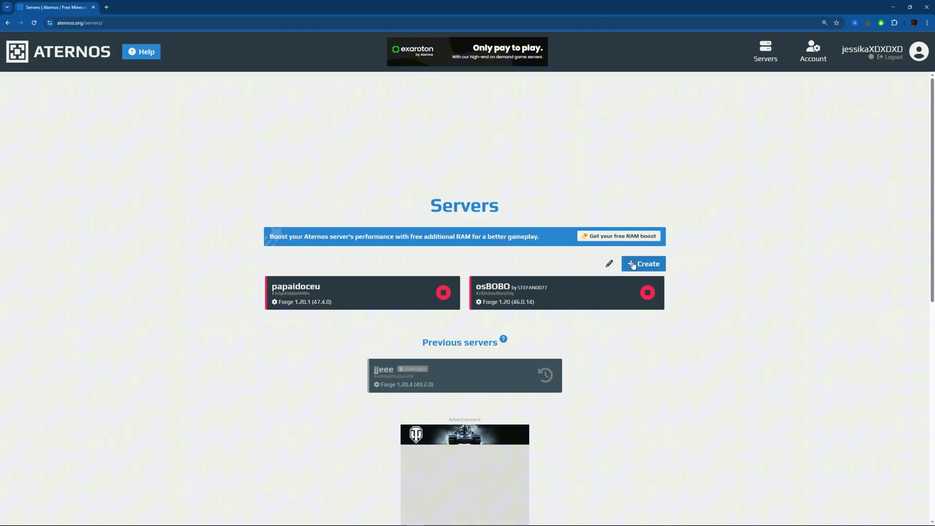
# Step: Create a new server named djjdjyouybe, confirming its djjdjyouybe.aternos.me address
pyautogui.click(643, 264)
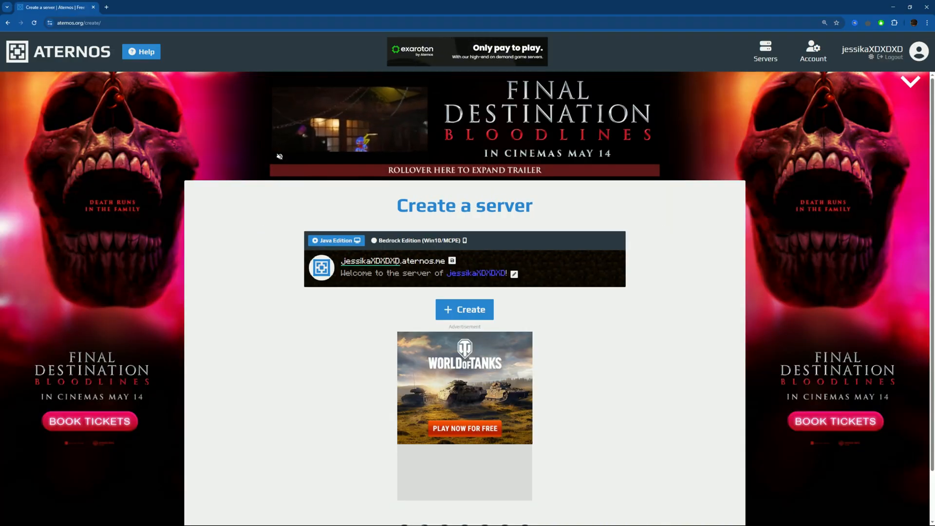
pyautogui.doubleClick(370, 261)
pyautogui.write('djjdjyouyb')
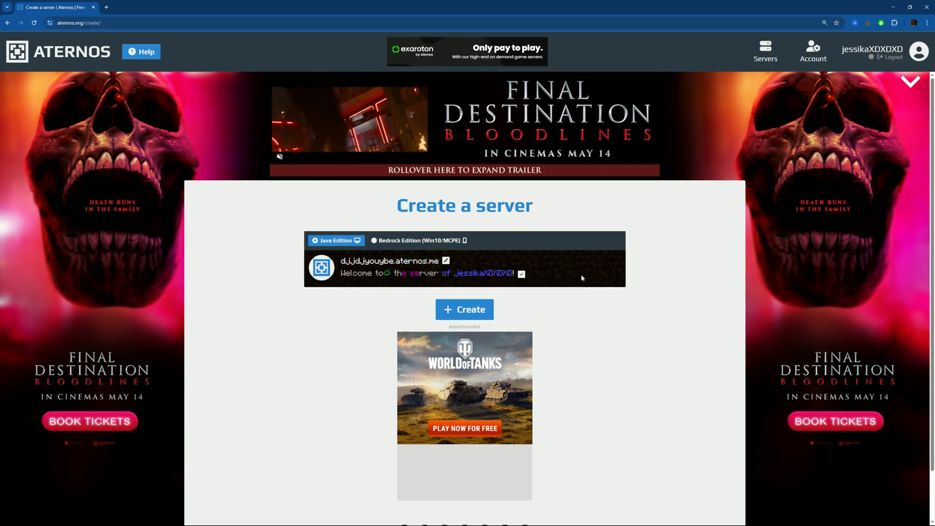
pyautogui.click(464, 310)
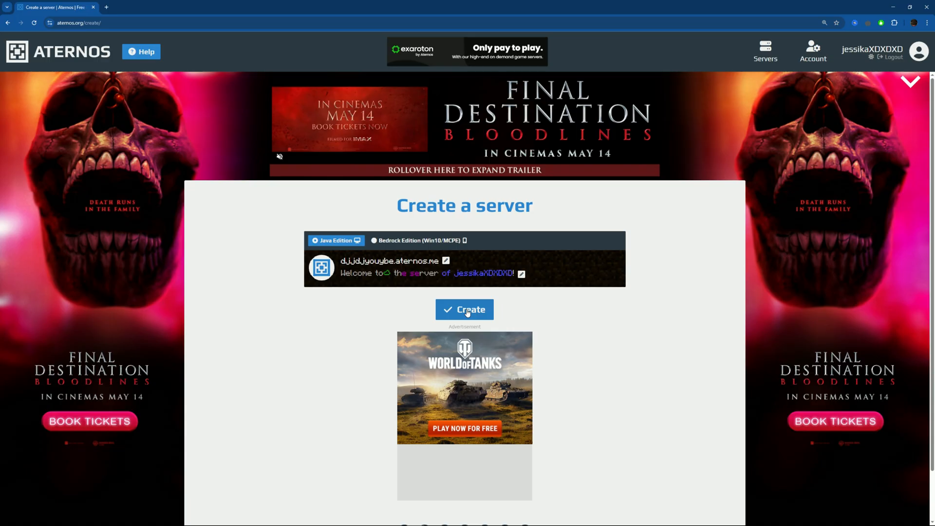
pyautogui.click(464, 310)
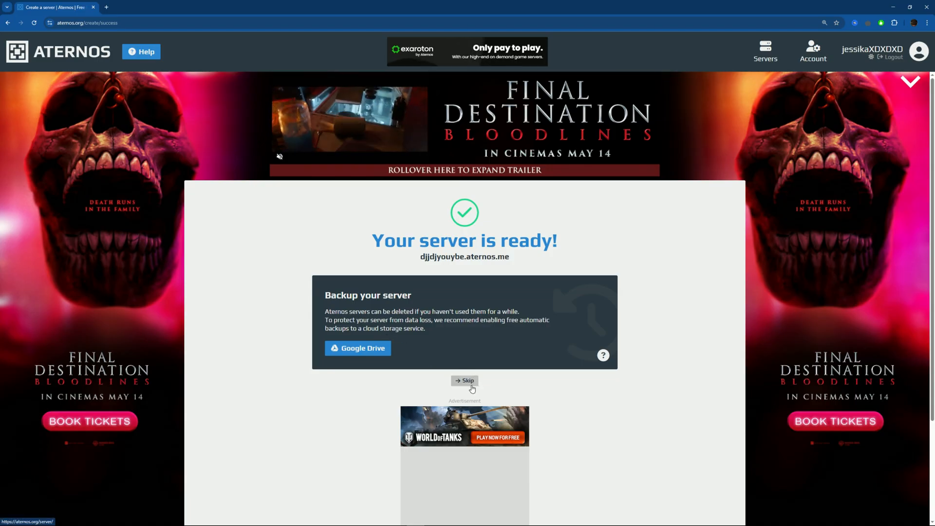
# Step: Skip the backup setup and view the software choices for djjdjyouybe
pyautogui.click(463, 381)
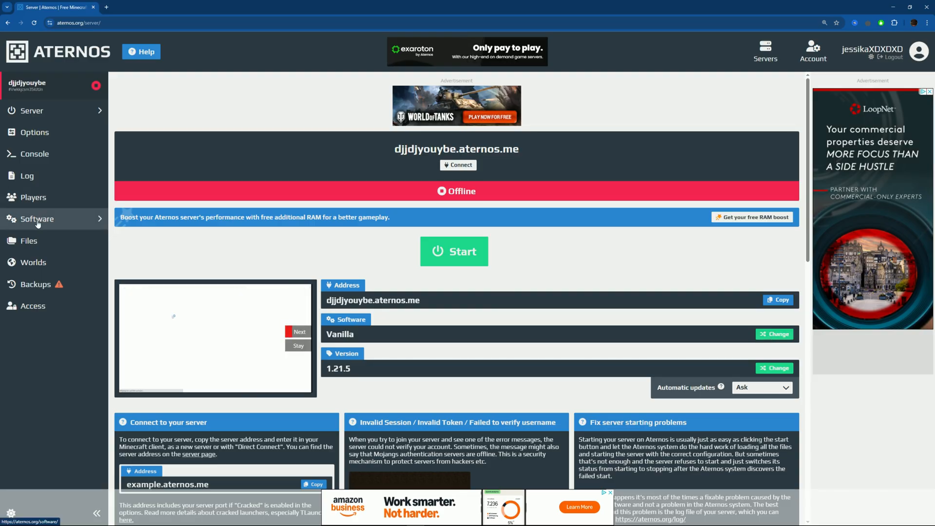
pyautogui.click(36, 220)
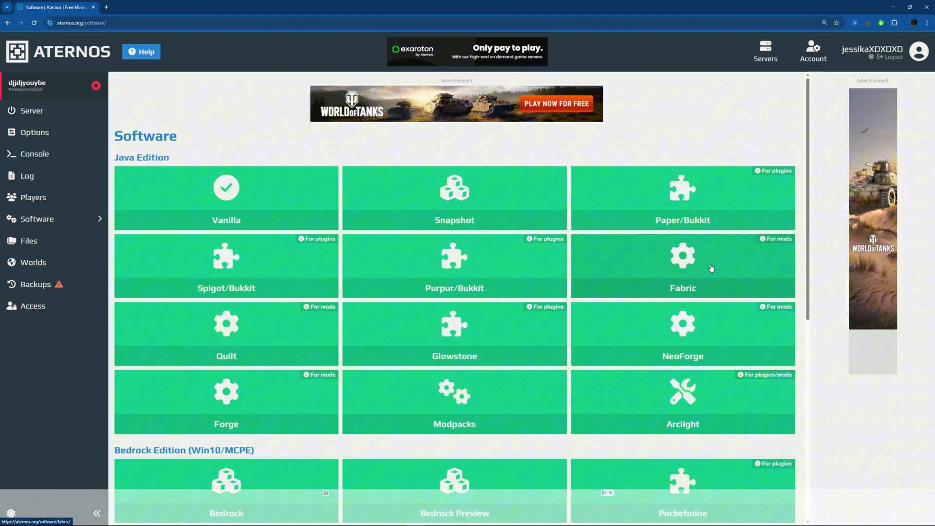
pyautogui.moveTo(637, 411)
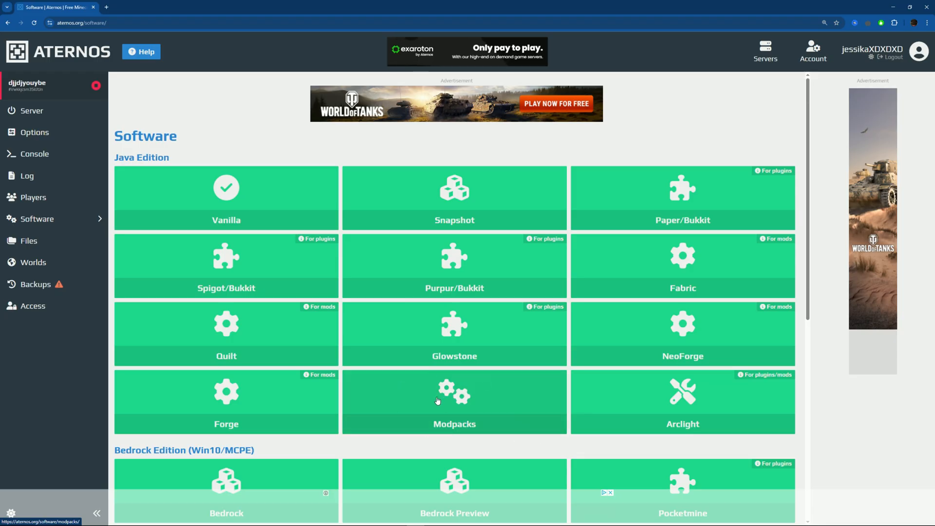
pyautogui.moveTo(225, 411)
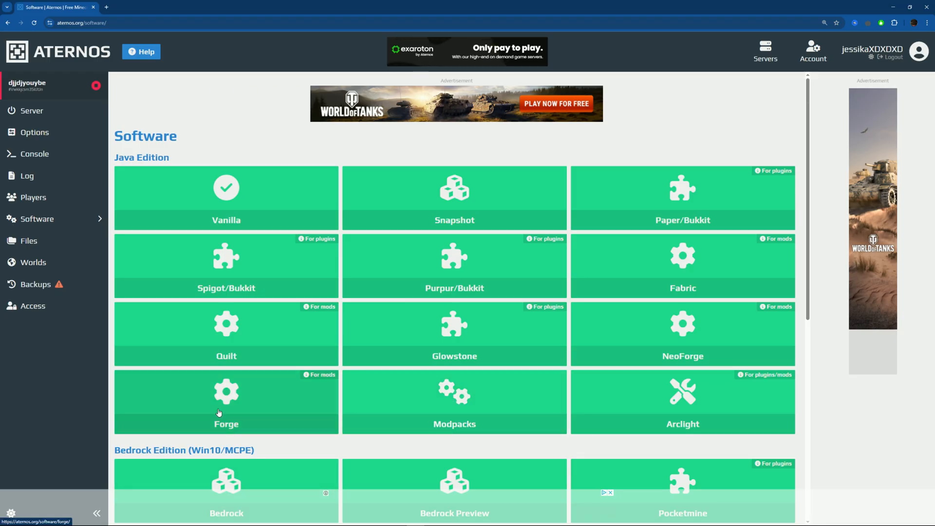
# Step: Install Forge version 1.21.5 (55.0.12) as the server software
pyautogui.click(225, 401)
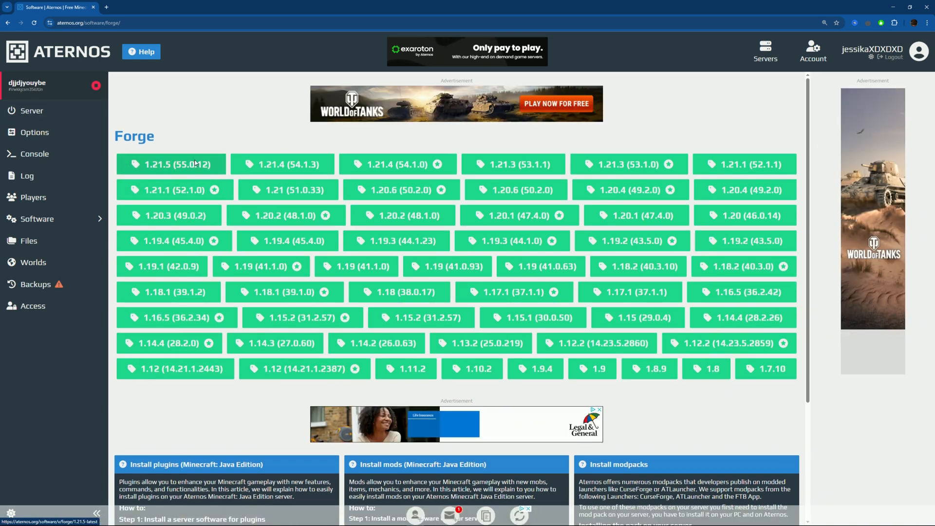
pyautogui.click(169, 163)
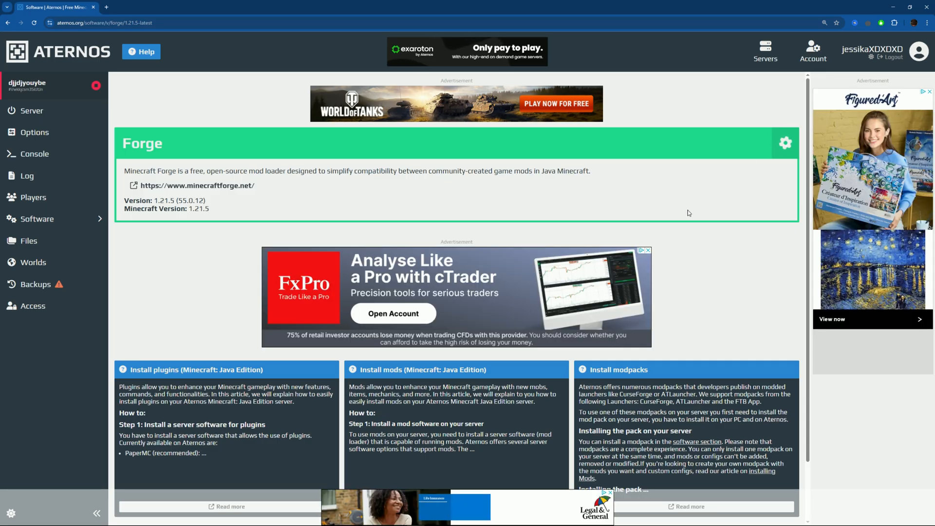
pyautogui.click(785, 142)
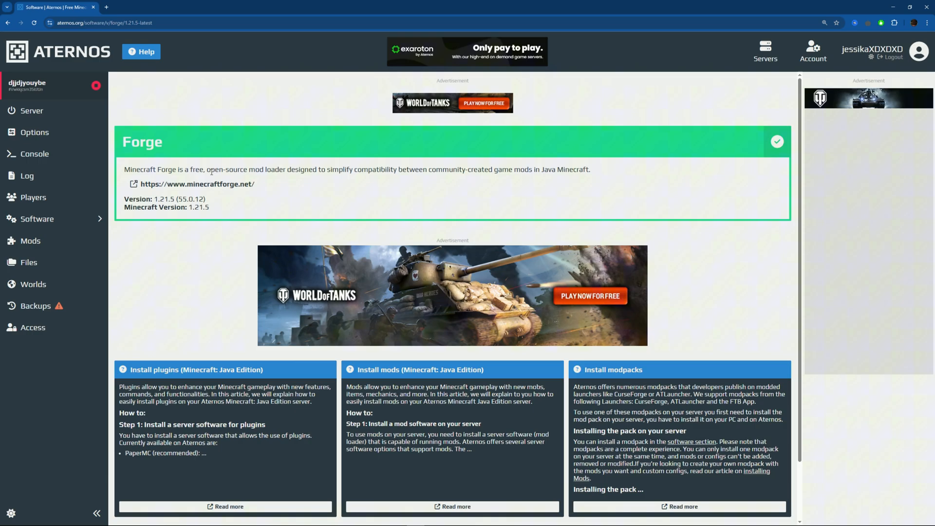
pyautogui.moveTo(68, 235)
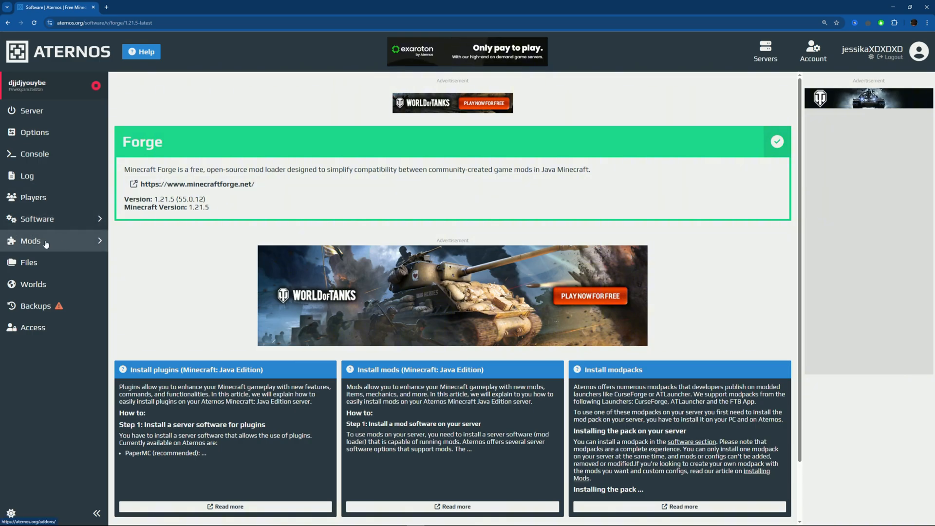
# Step: Browse the Mods list pages and view the Placebo mod's details
pyautogui.click(30, 241)
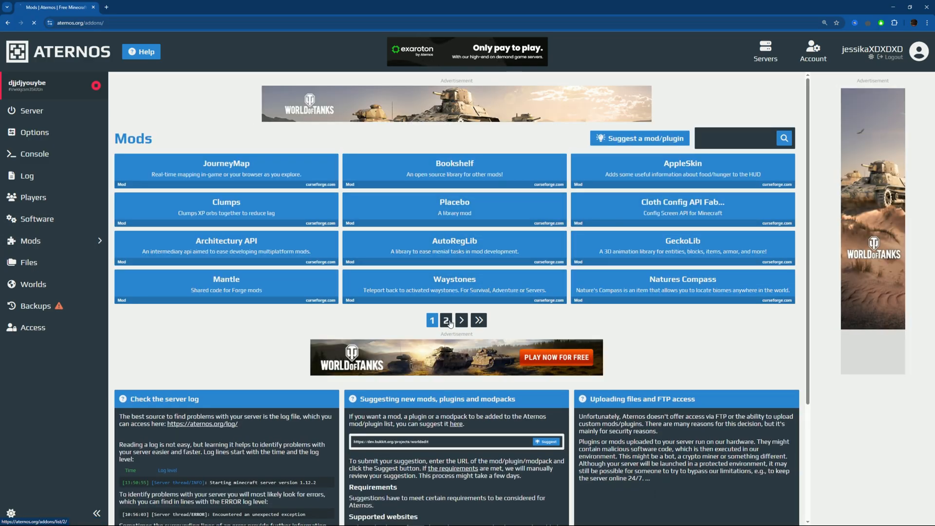
pyautogui.click(445, 320)
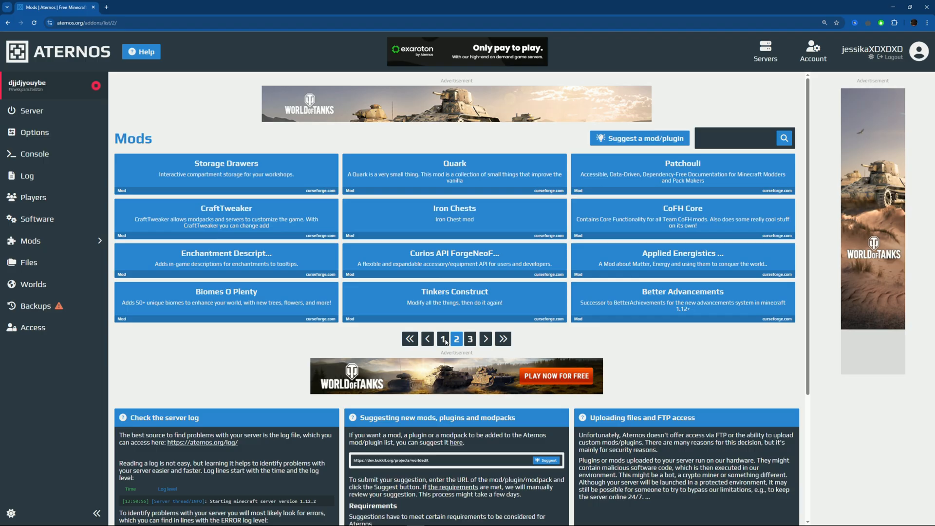
pyautogui.click(444, 338)
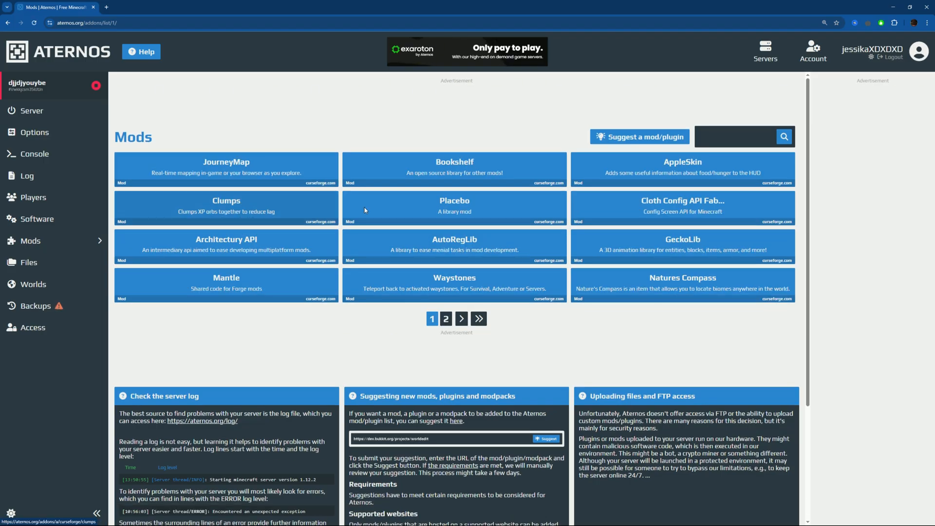
pyautogui.click(454, 207)
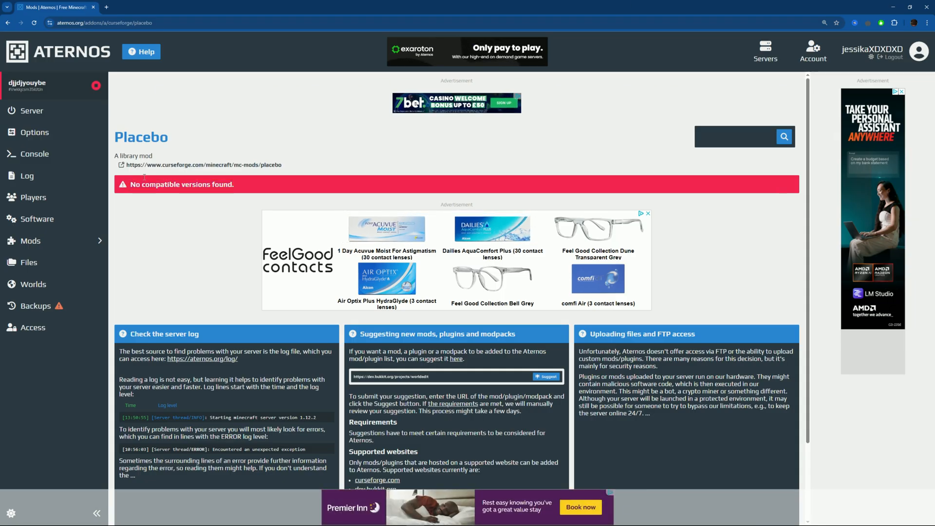
# Step: Search for better villages mods and install Library Ferret for Forge 1.21.5
pyautogui.click(736, 136)
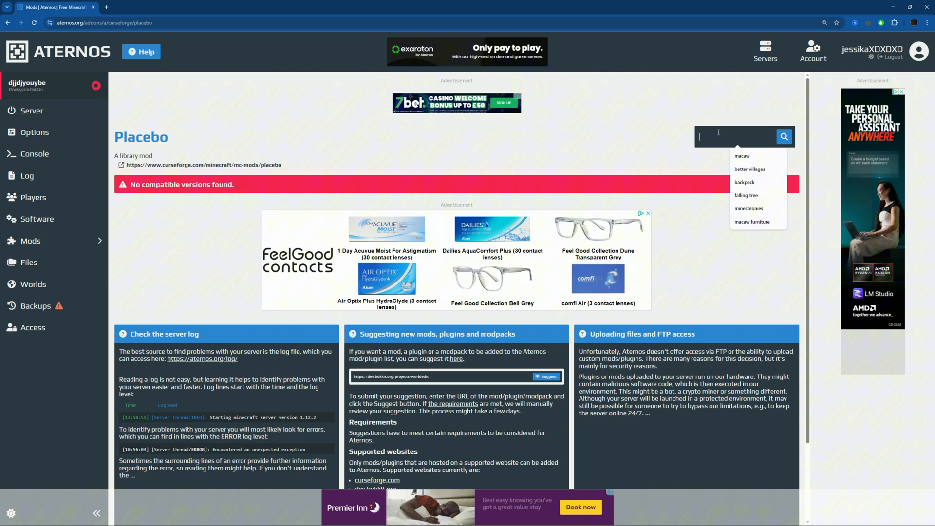
pyautogui.click(749, 168)
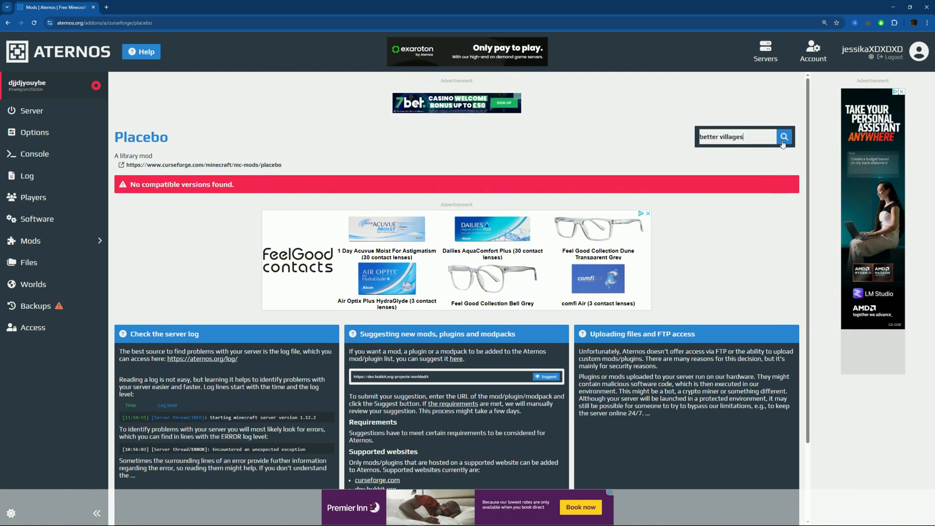
pyautogui.click(784, 136)
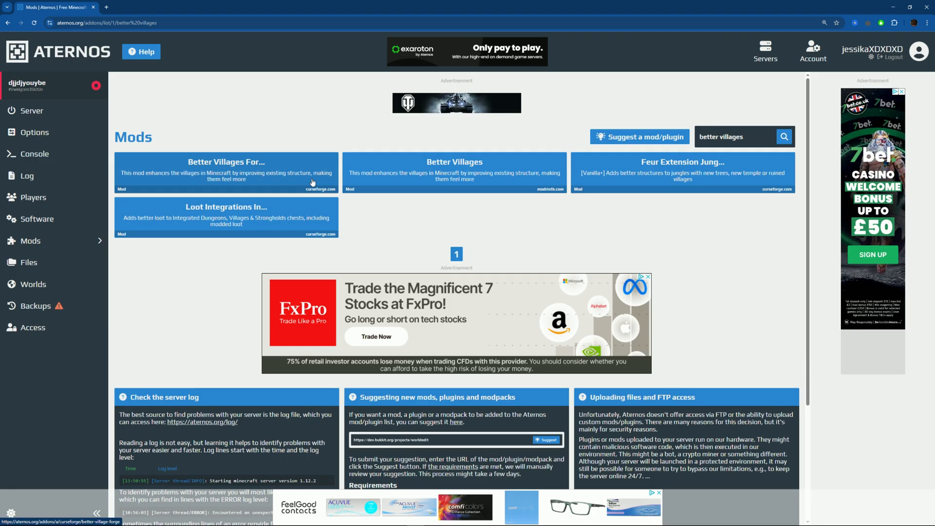
pyautogui.click(225, 172)
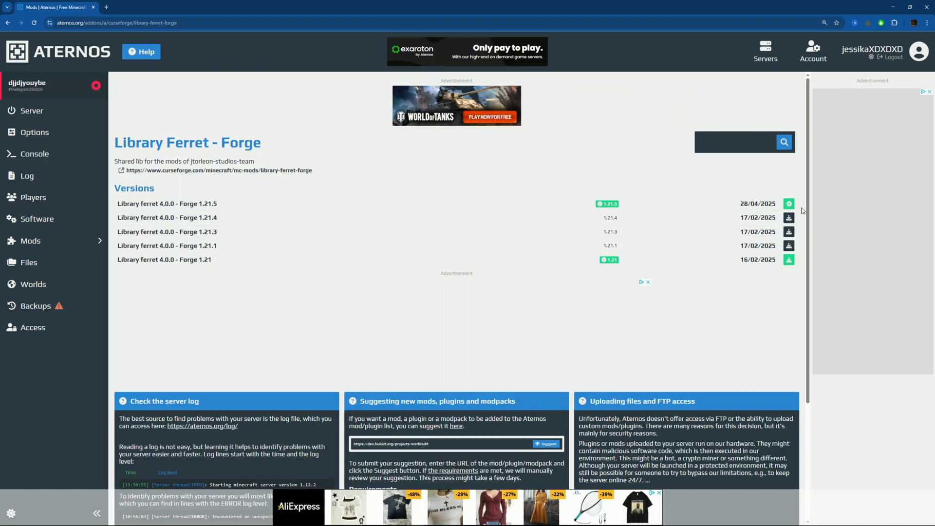
pyautogui.click(788, 203)
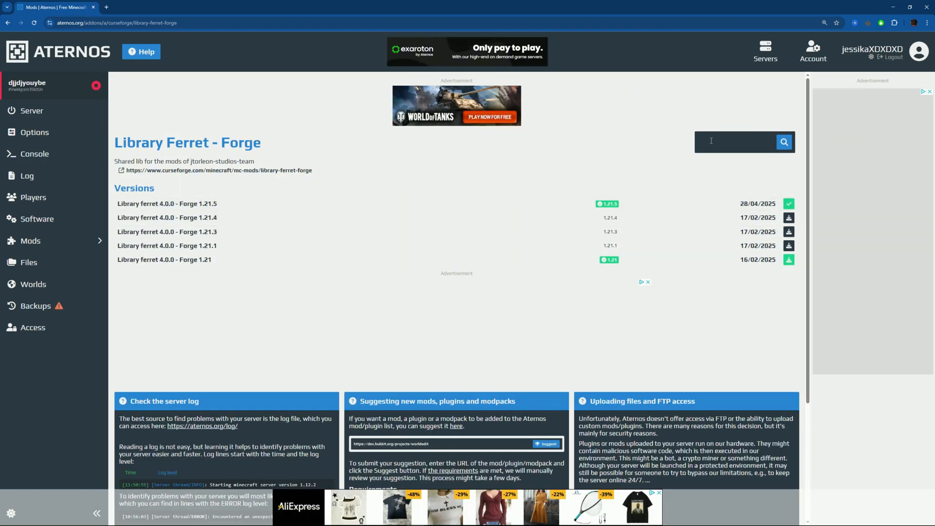
# Step: Search for falling tree mods and bring up FallingTree's version list
pyautogui.click(733, 141)
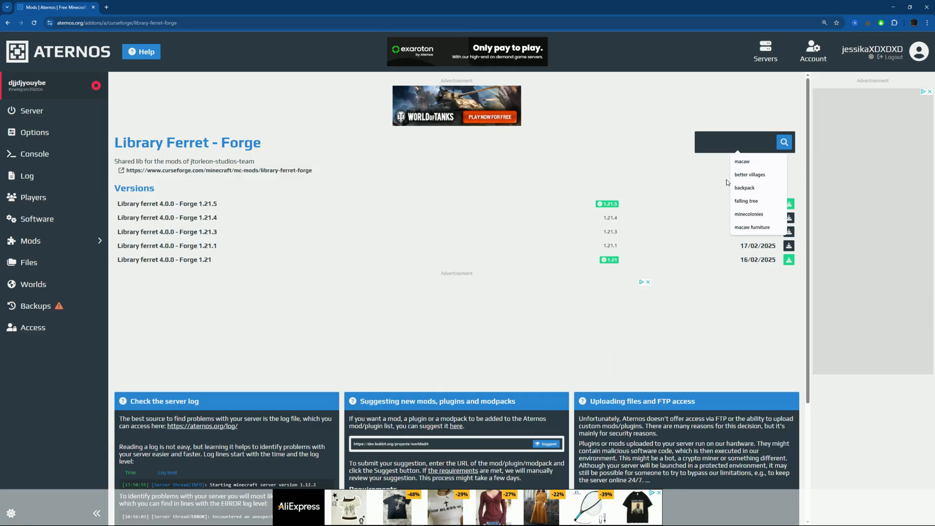
pyautogui.click(746, 201)
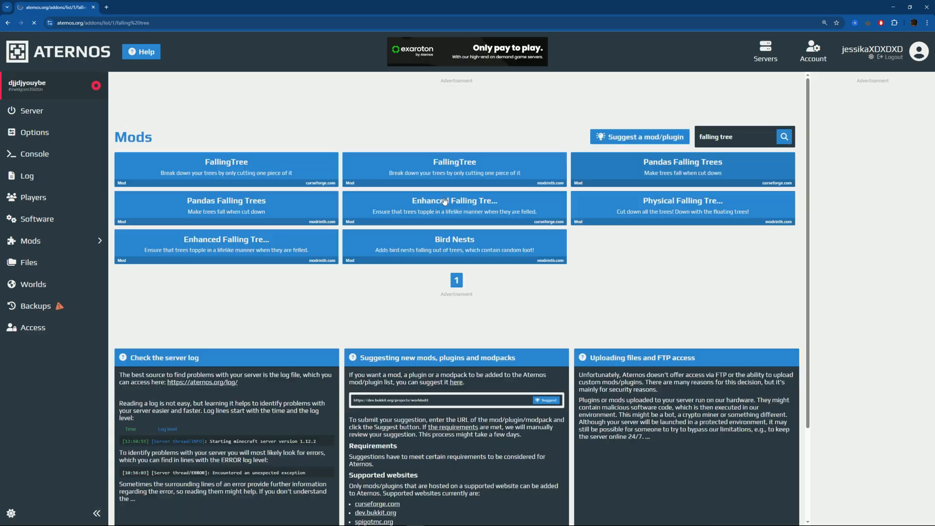
pyautogui.click(225, 169)
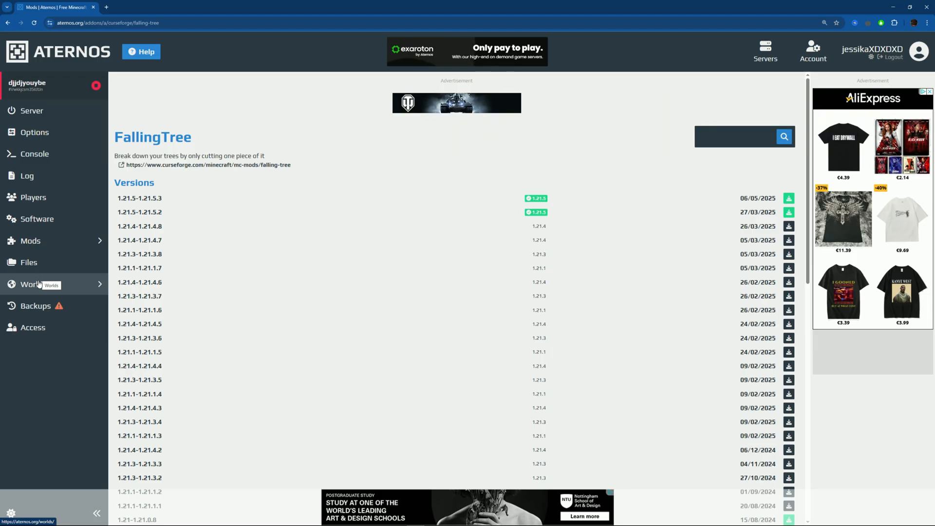
# Step: In Options, set difficulty to Normal and enable cracked players
pyautogui.click(35, 131)
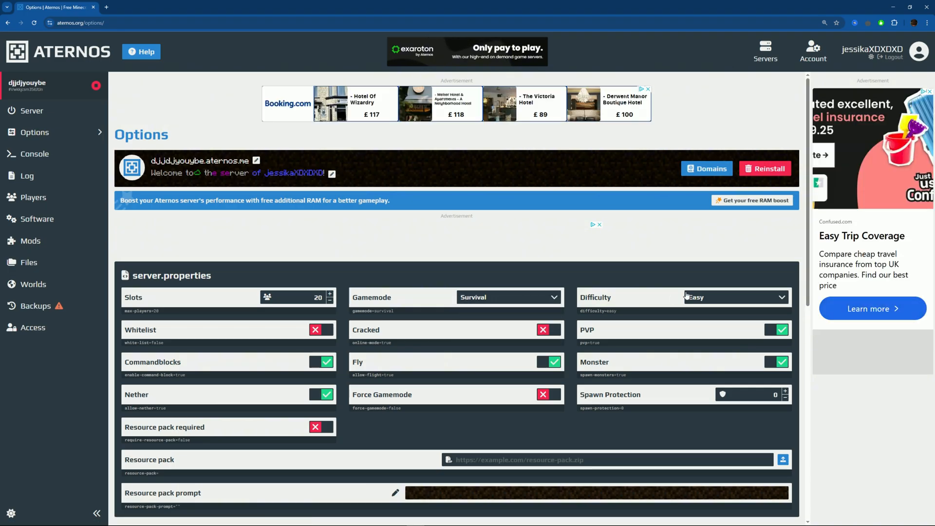
pyautogui.click(736, 297)
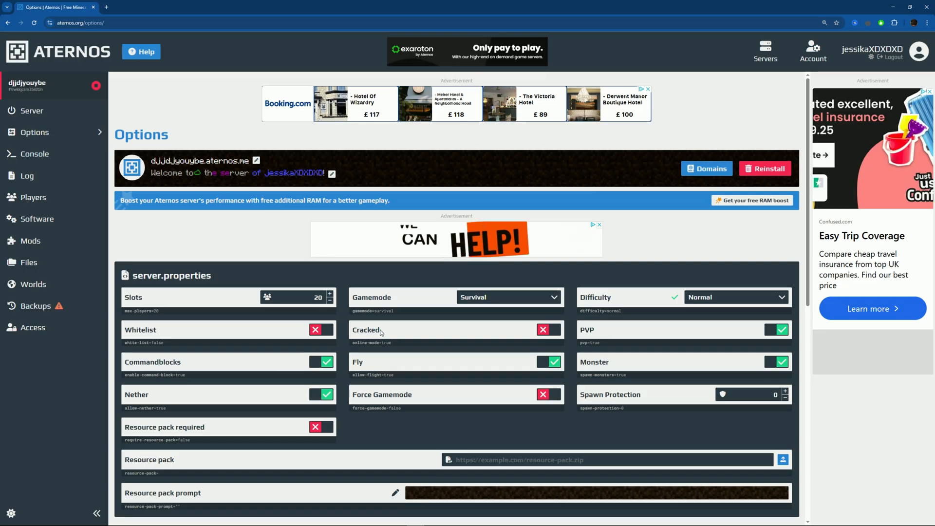
pyautogui.click(546, 329)
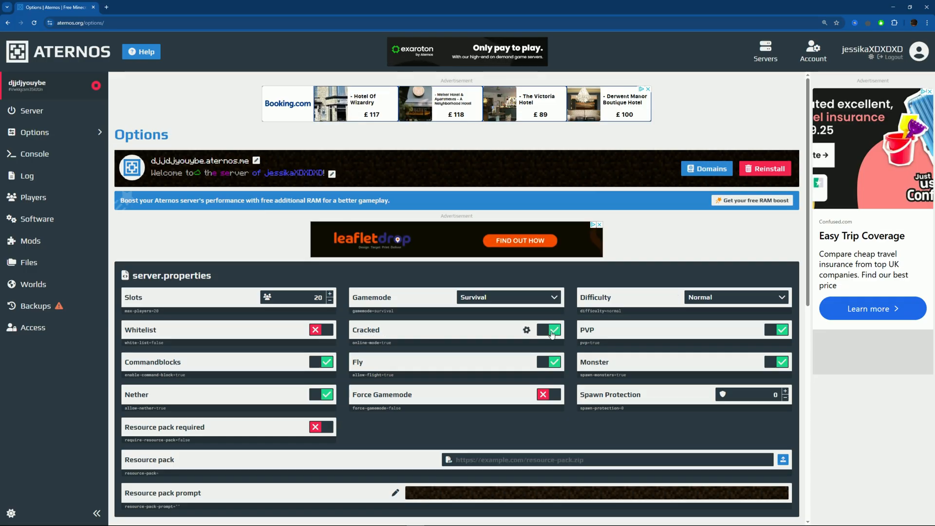
pyautogui.click(547, 329)
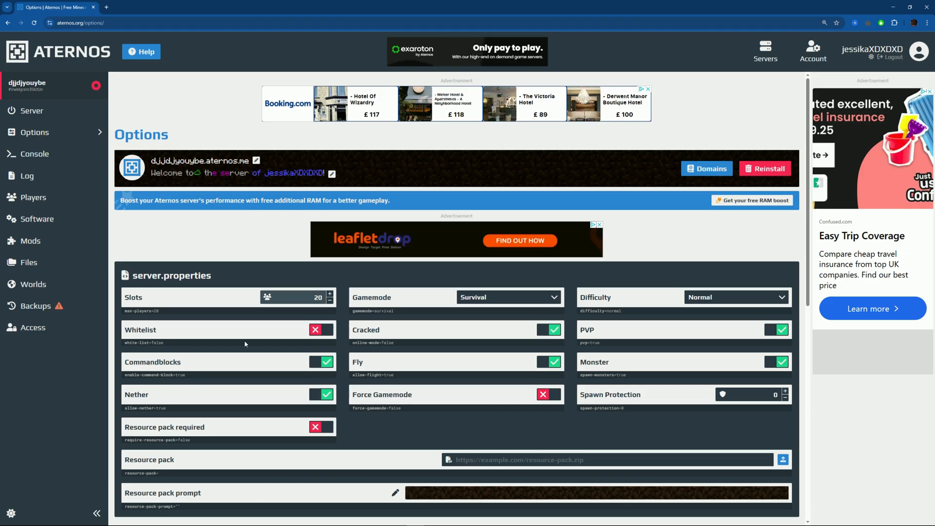
# Step: Check the player slot count, then go to the server's Worlds page
pyautogui.click(328, 301)
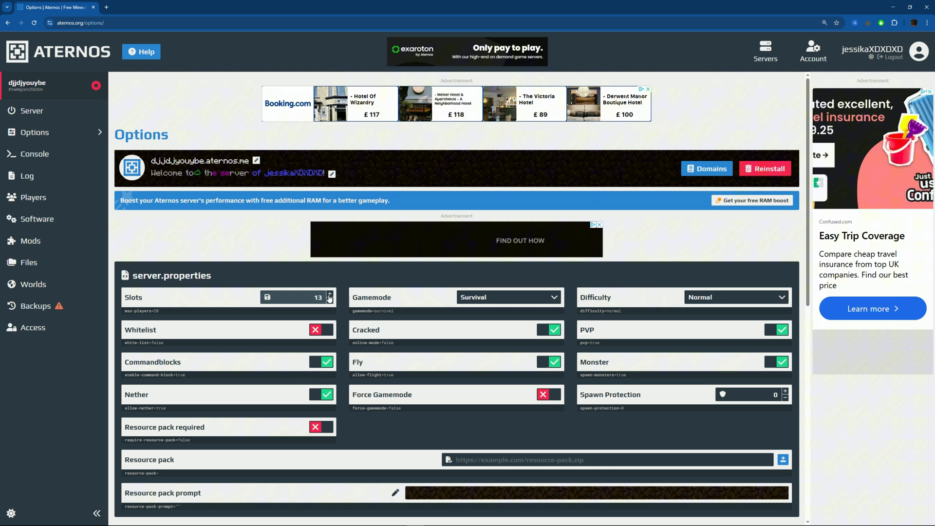
pyautogui.click(329, 294)
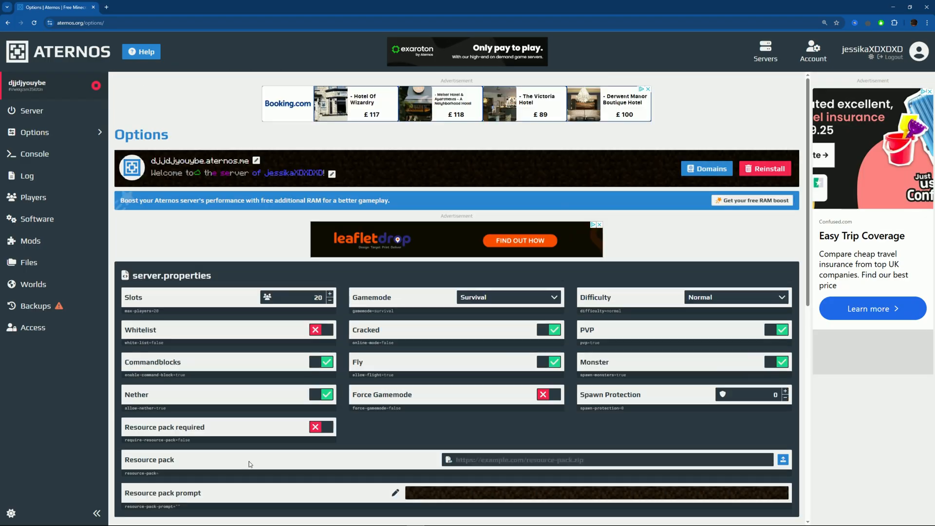
pyautogui.click(33, 284)
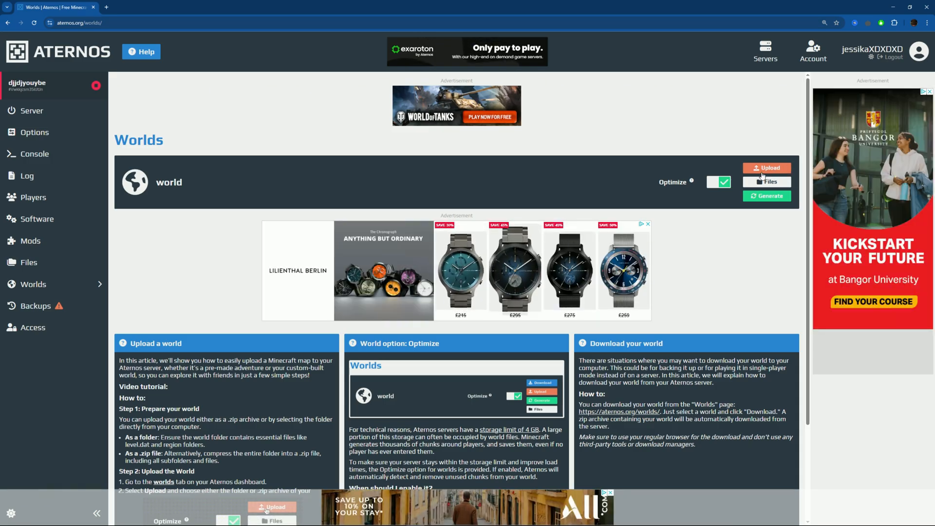
pyautogui.click(767, 182)
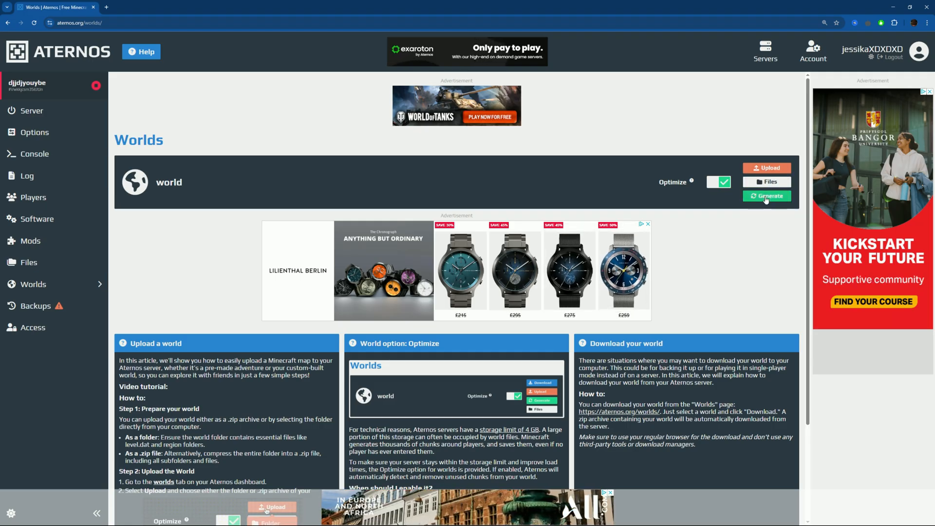
pyautogui.click(766, 196)
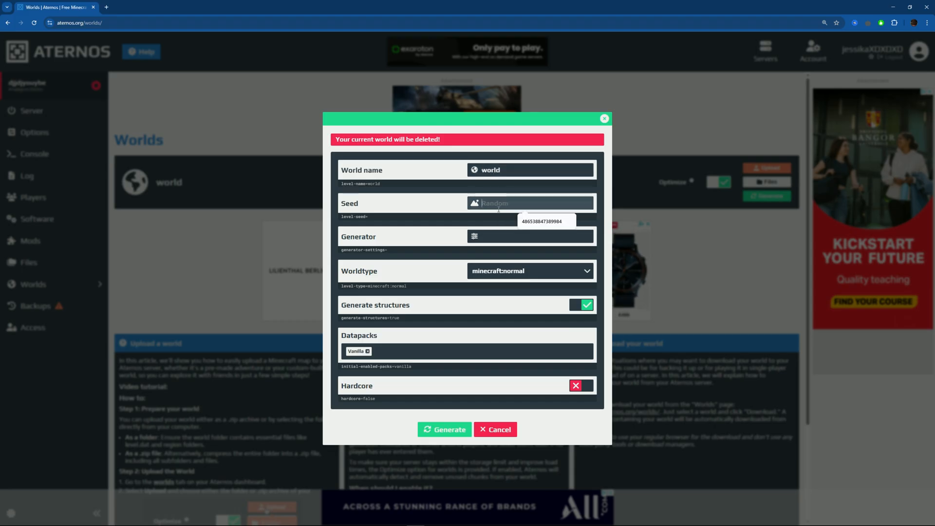
pyautogui.write('awrr352')
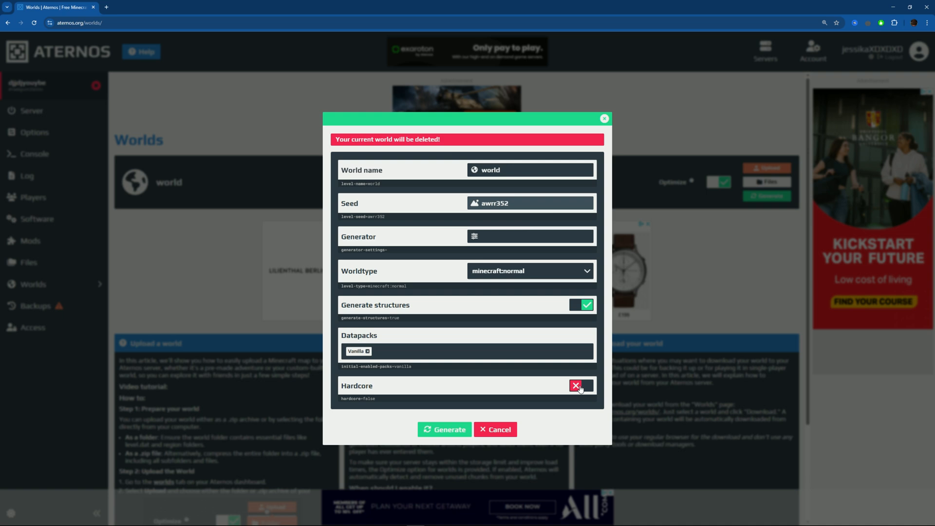
pyautogui.click(581, 386)
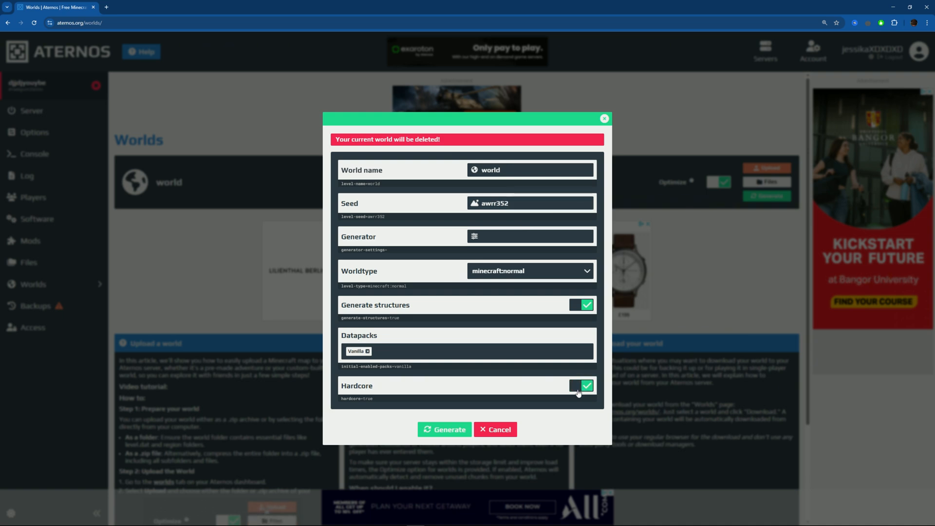
pyautogui.click(604, 118)
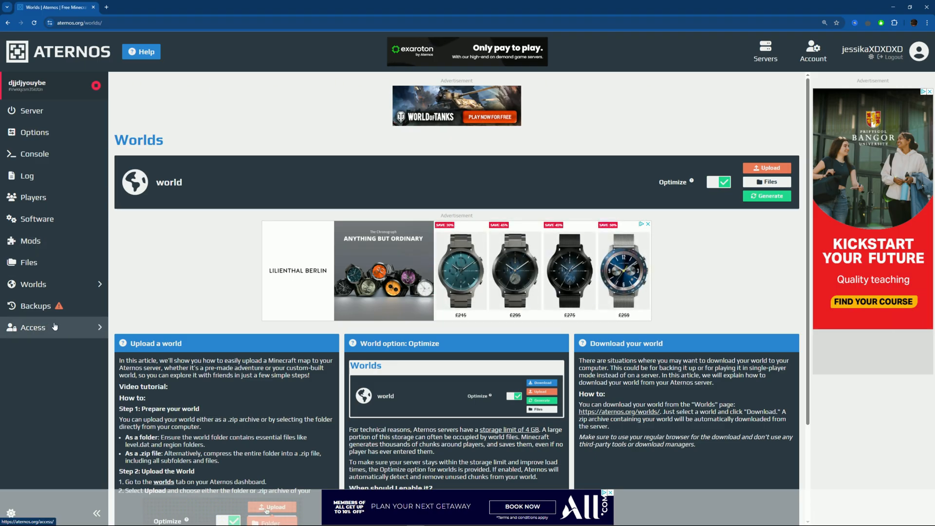
# Step: On the Access page, add Jess to the shared access list
pyautogui.click(33, 327)
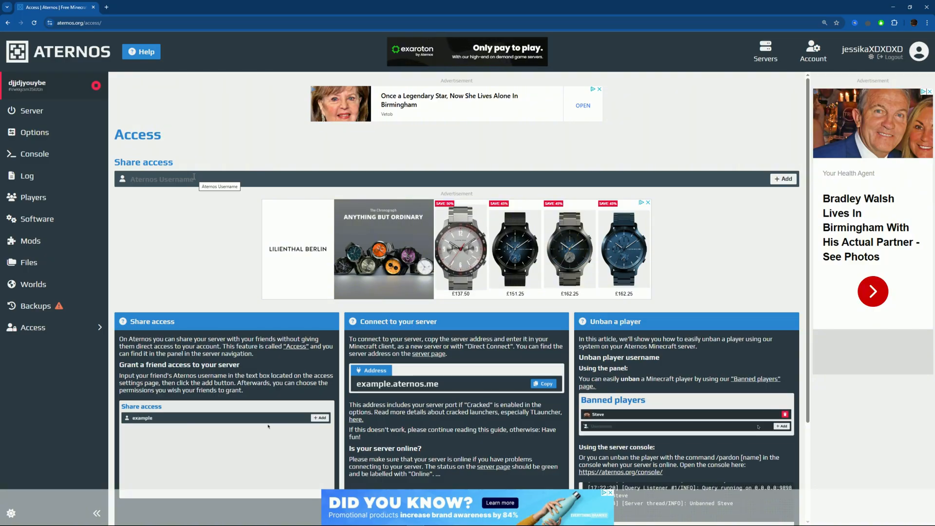
pyautogui.click(143, 418)
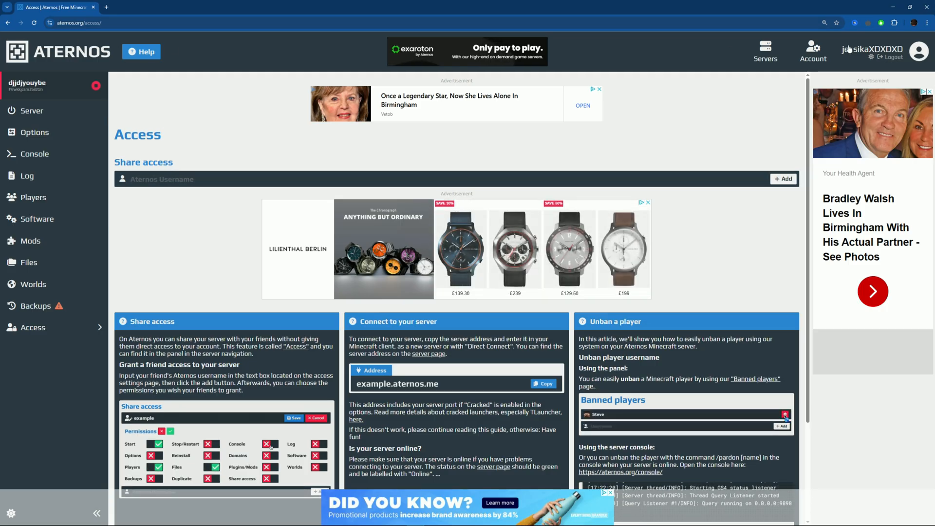
pyautogui.write('jes')
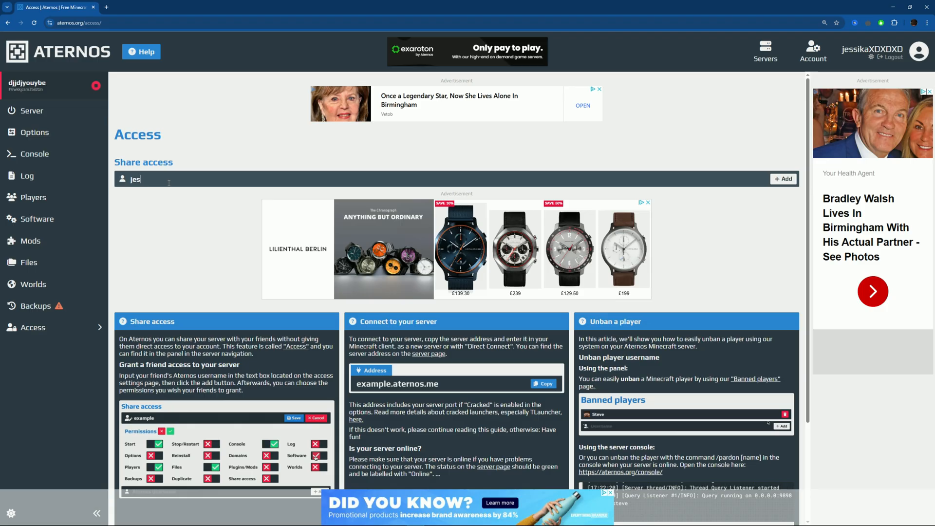
pyautogui.click(783, 178)
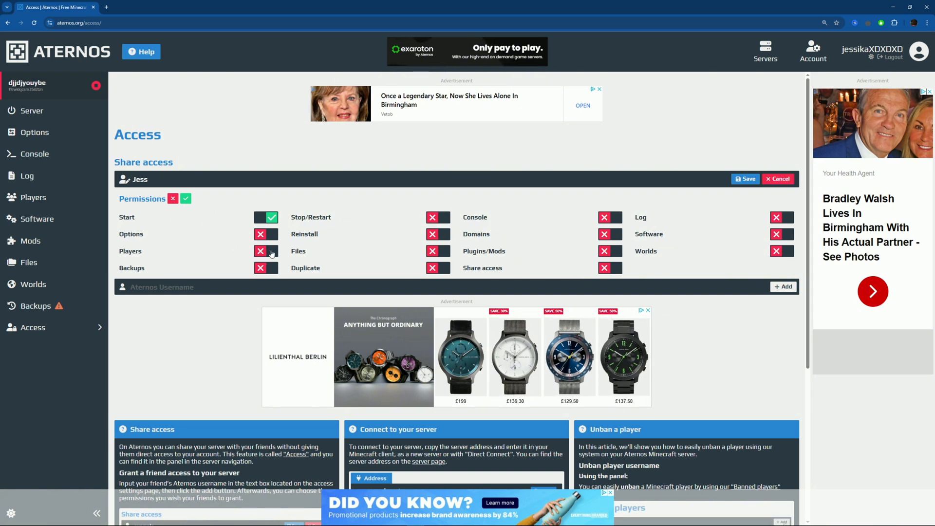
# Step: Grant Jess Start, Players and Backups permissions and save them
pyautogui.click(266, 250)
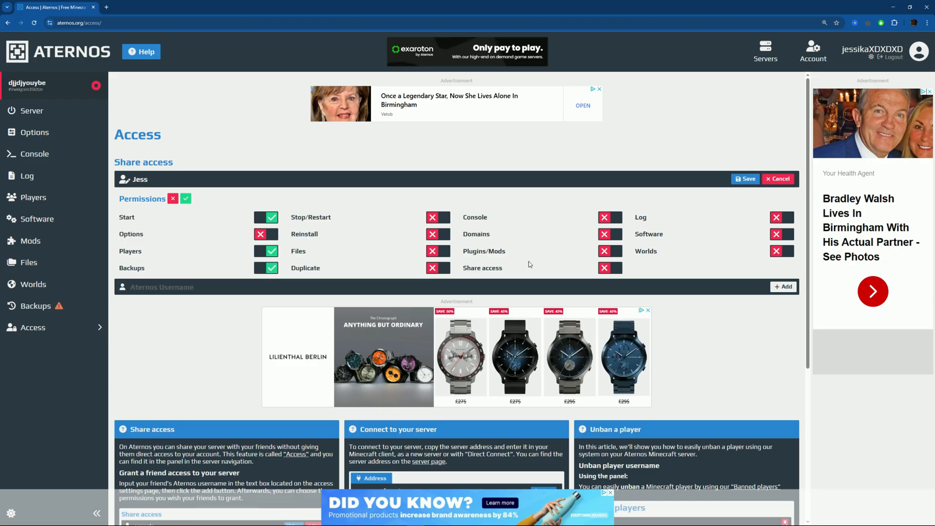
pyautogui.click(185, 199)
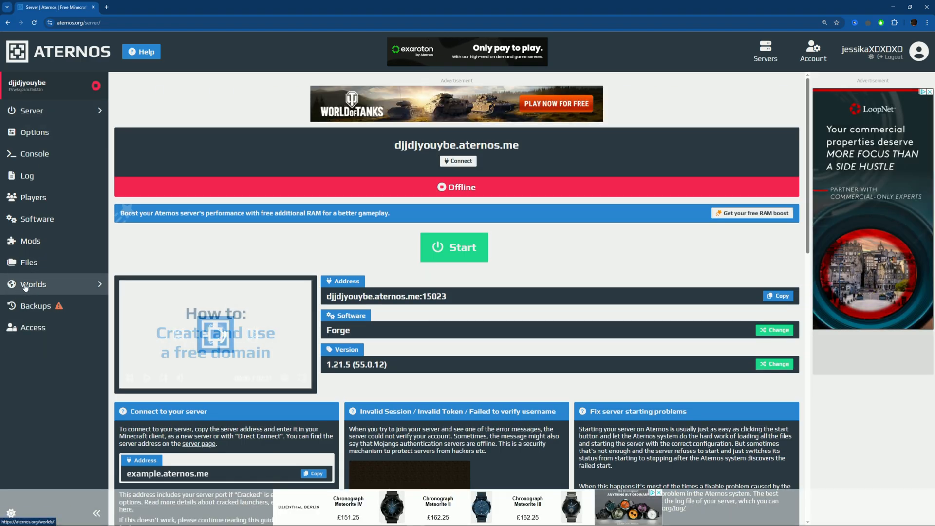
# Step: From the server overview, start djjdjyouybe and accept the Minecraft EULA
pyautogui.click(34, 131)
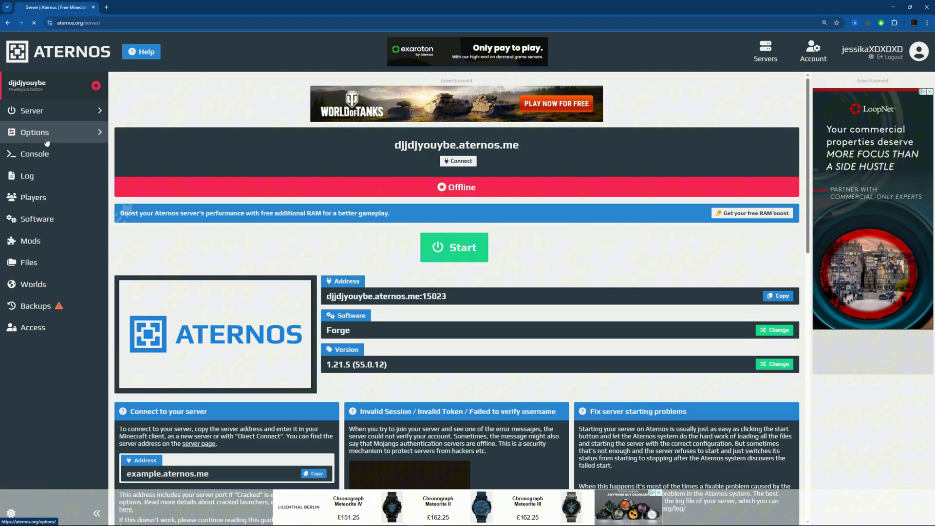
pyautogui.click(34, 132)
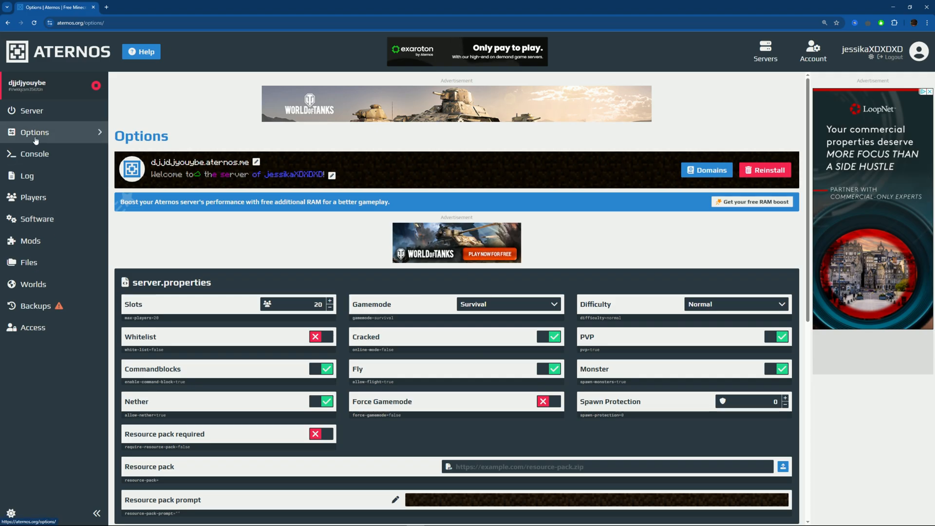
pyautogui.click(31, 110)
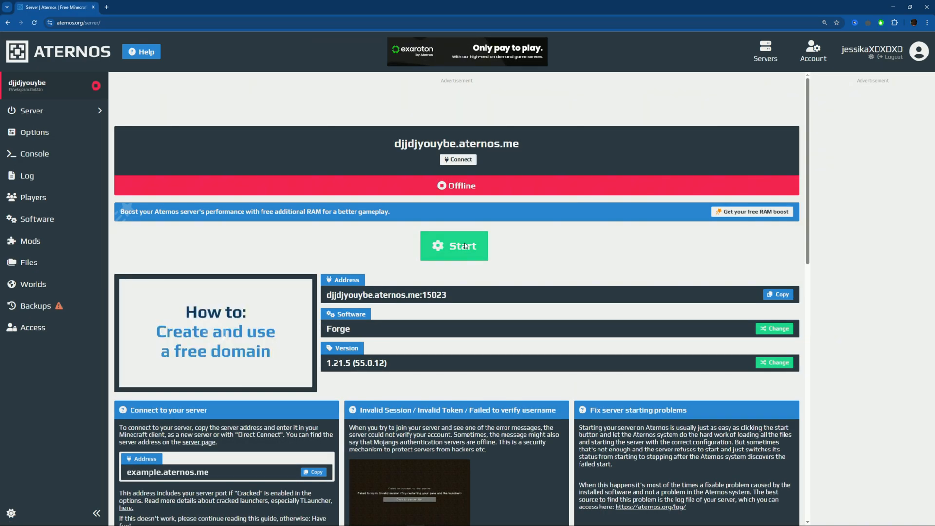
pyautogui.click(454, 246)
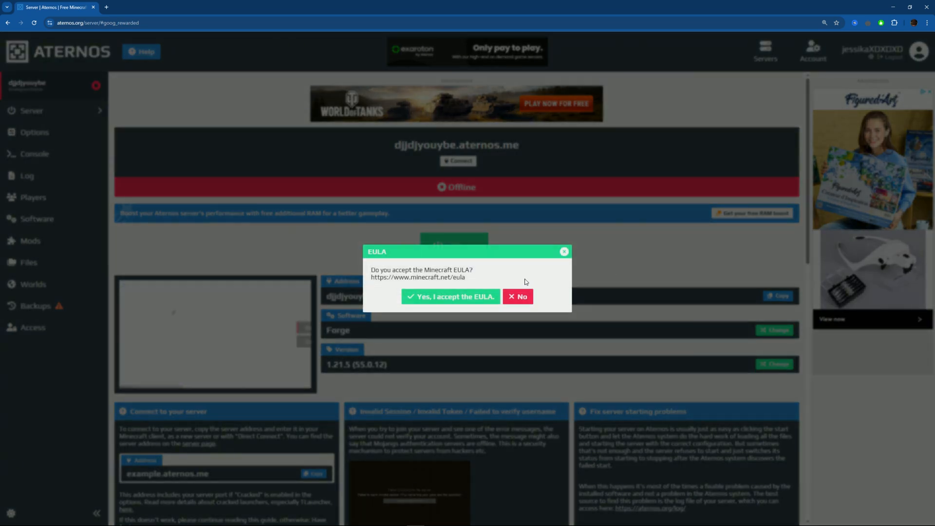
pyautogui.click(450, 296)
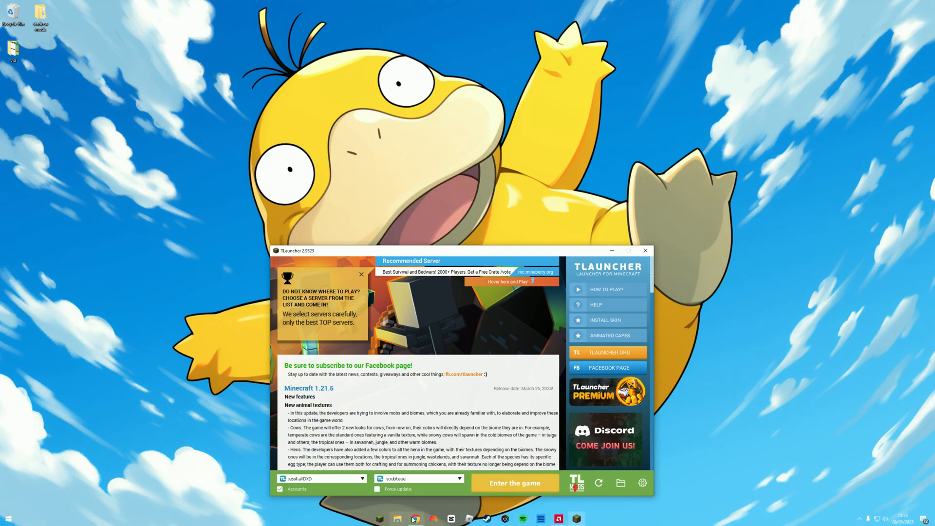
# Step: Grab the server address from Aternos and name the mod-pack exmapleeeee
pyautogui.click(415, 518)
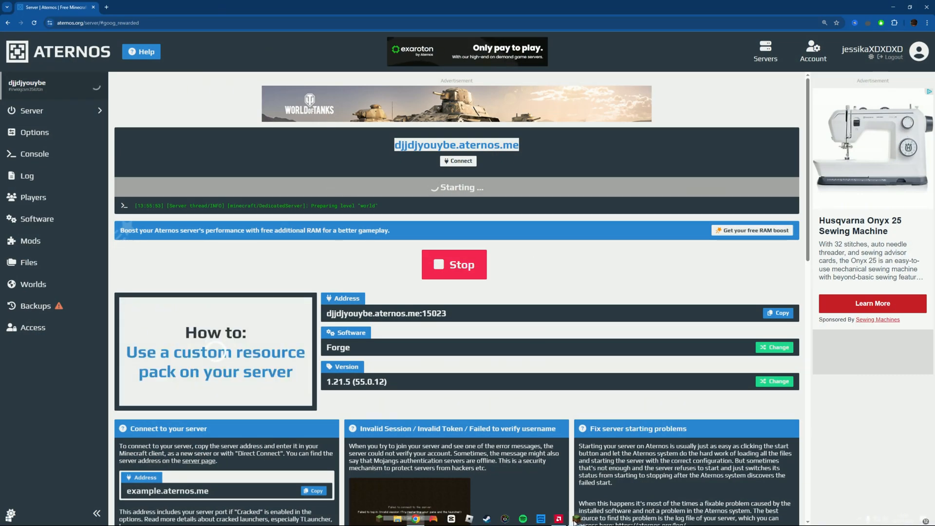
pyautogui.click(557, 518)
pyautogui.write('e')
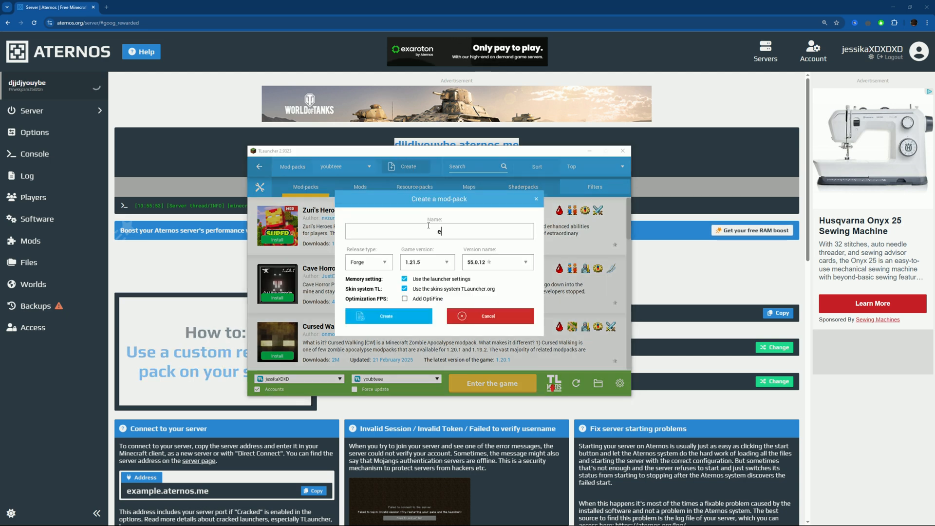
pyautogui.write('xmapleeeee')
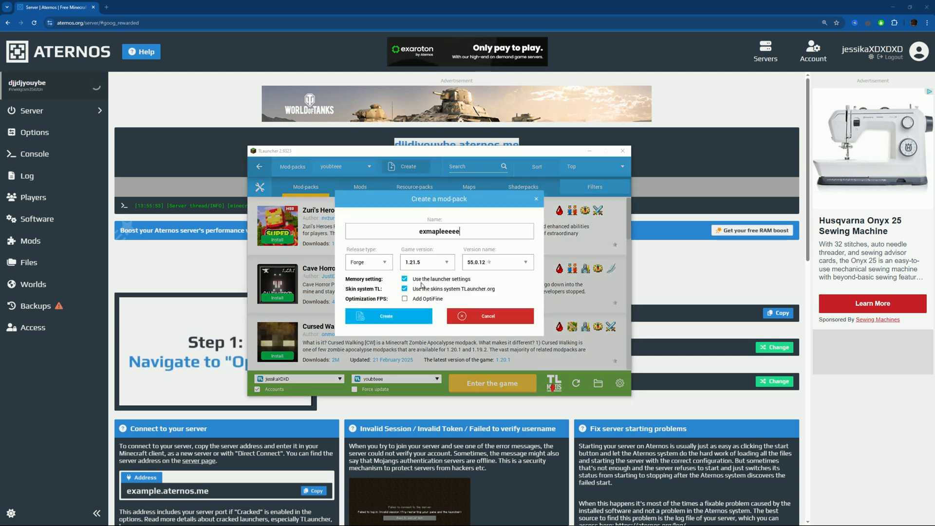
# Step: Keep Forge 1.21.5 (55.0.12) without OptiFine and create the mod-pack
pyautogui.click(425, 262)
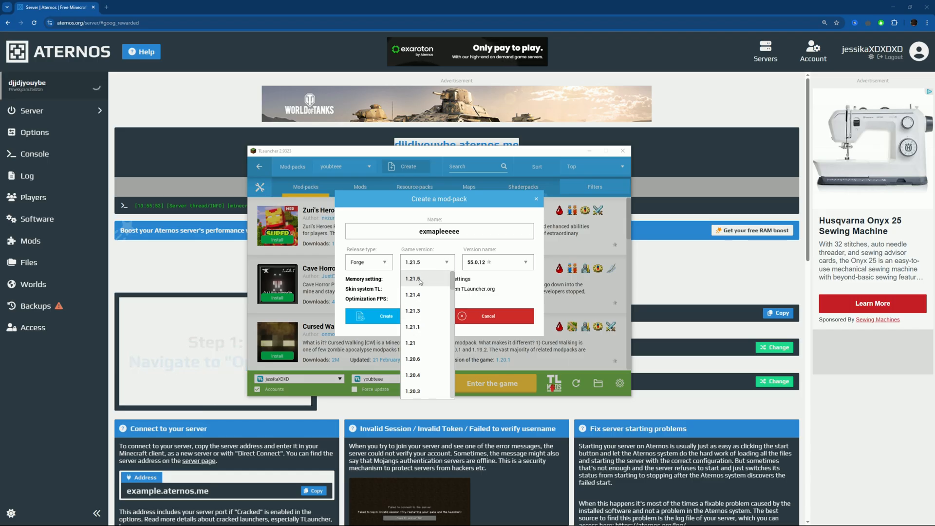
pyautogui.click(368, 262)
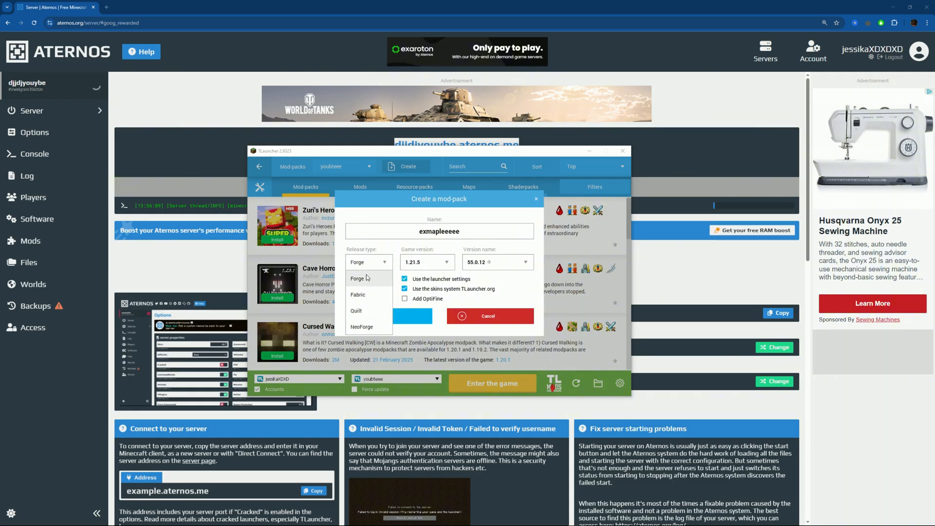
pyautogui.moveTo(360, 294)
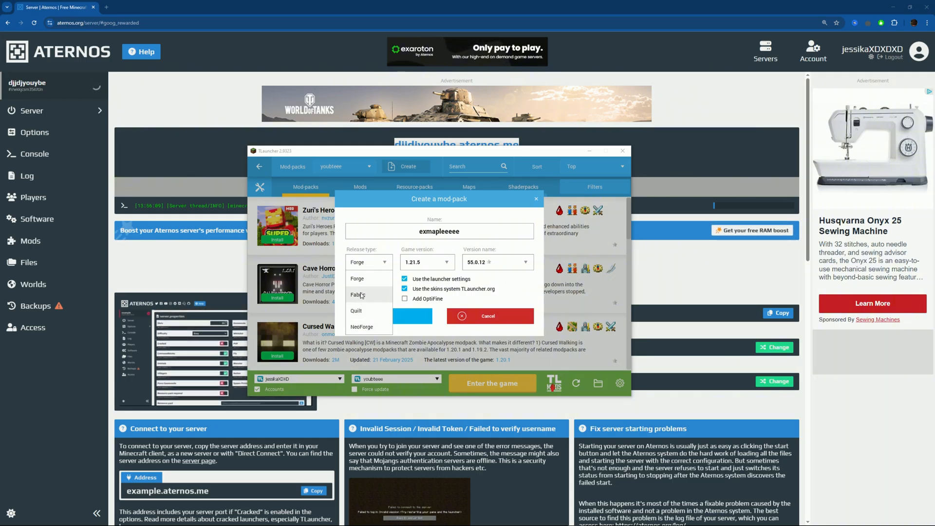
pyautogui.click(405, 299)
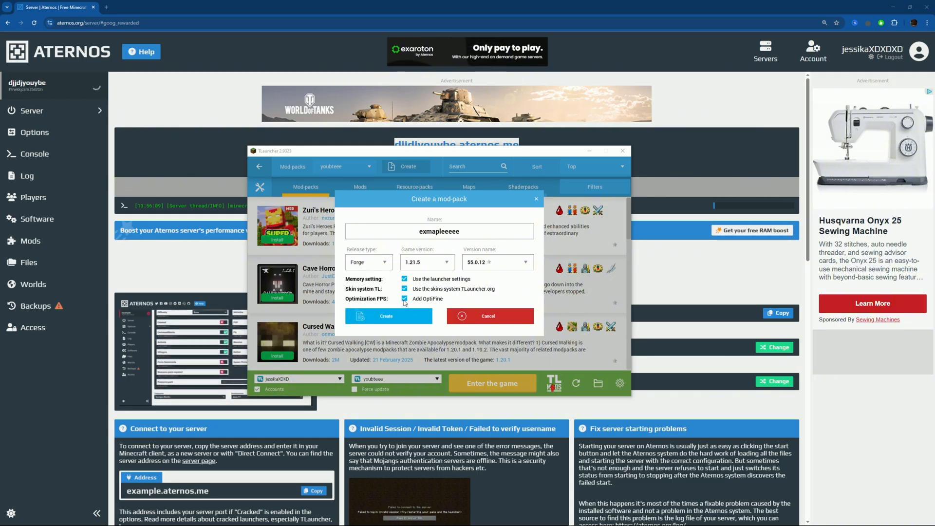
pyautogui.click(404, 299)
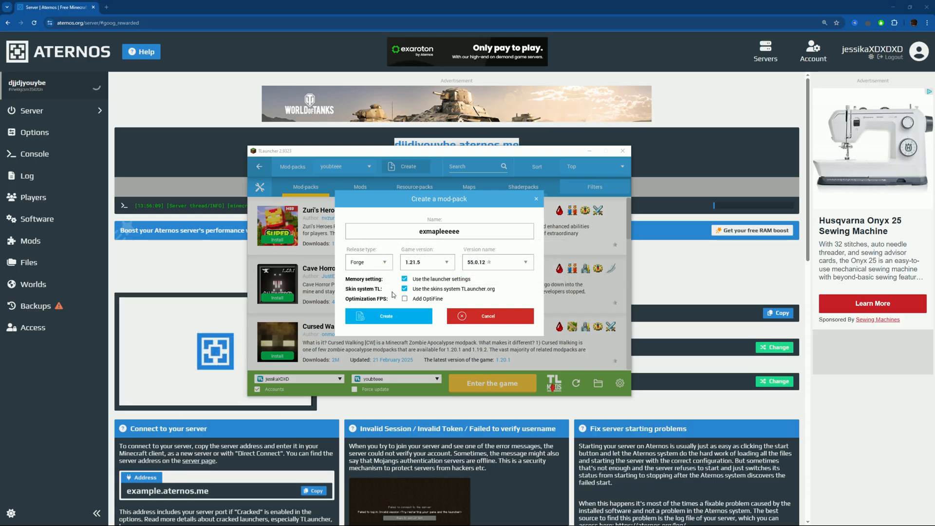
pyautogui.click(426, 262)
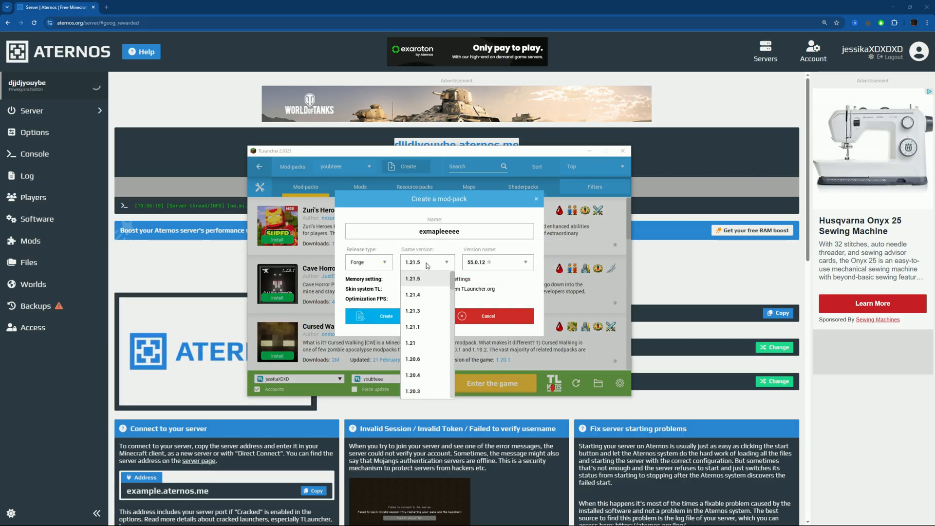
pyautogui.click(412, 310)
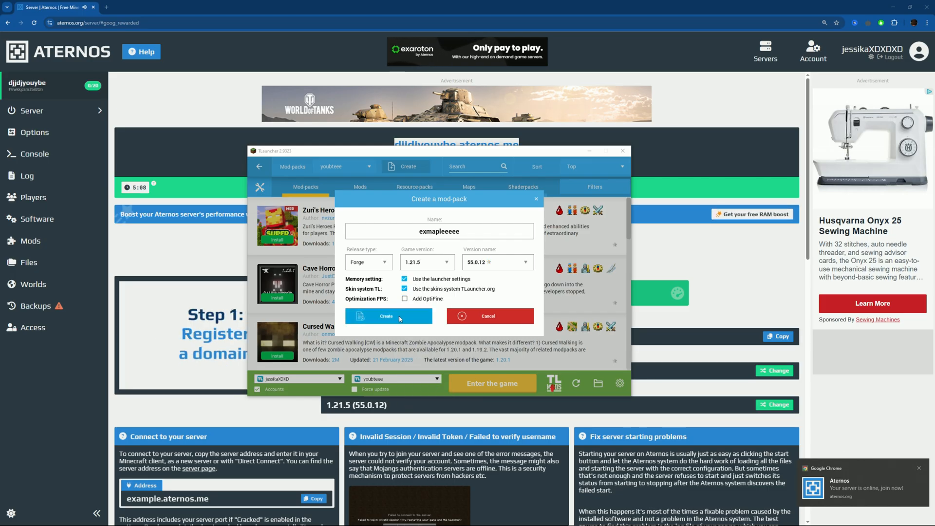
pyautogui.click(389, 315)
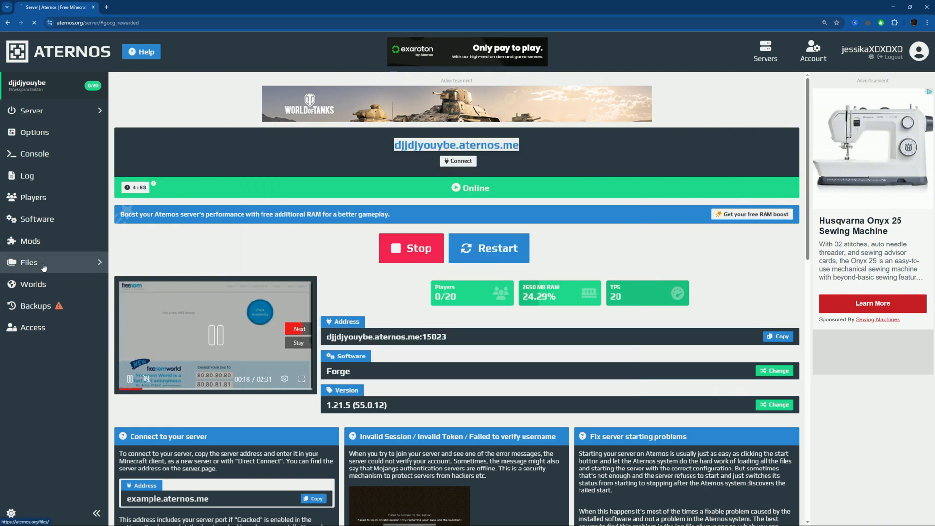
# Step: In Files, view the mods folder listing three Forge 1.21.5 jars
pyautogui.click(28, 262)
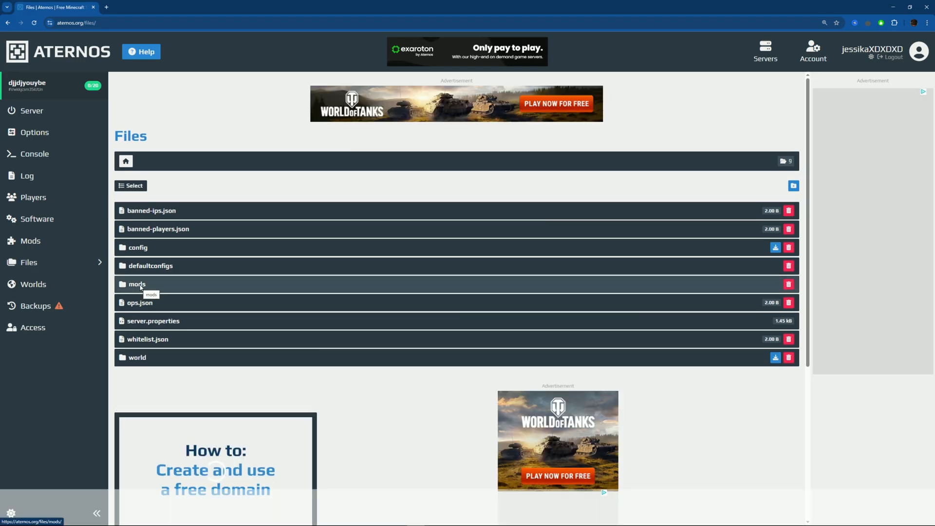
pyautogui.click(137, 283)
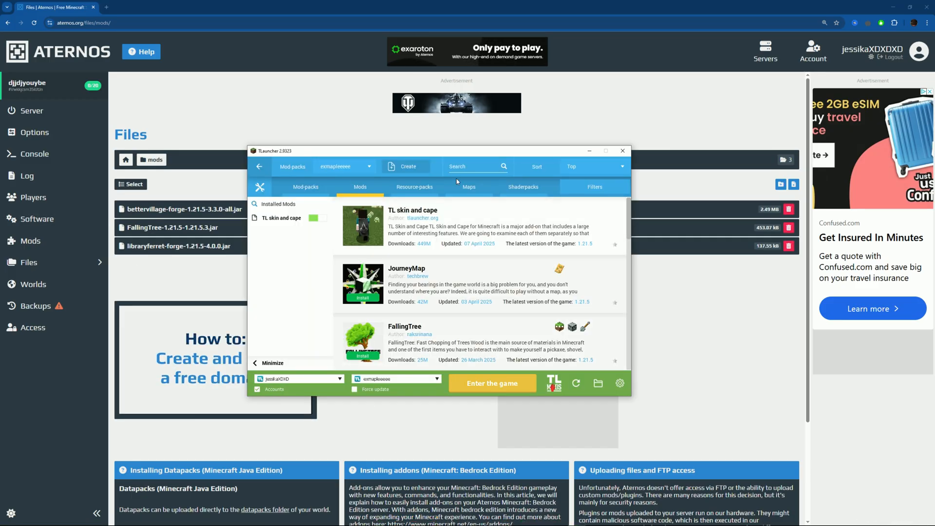
# Step: Add Better Villages - Forge to the mod-pack and review FallingTree's versions
pyautogui.write('bette')
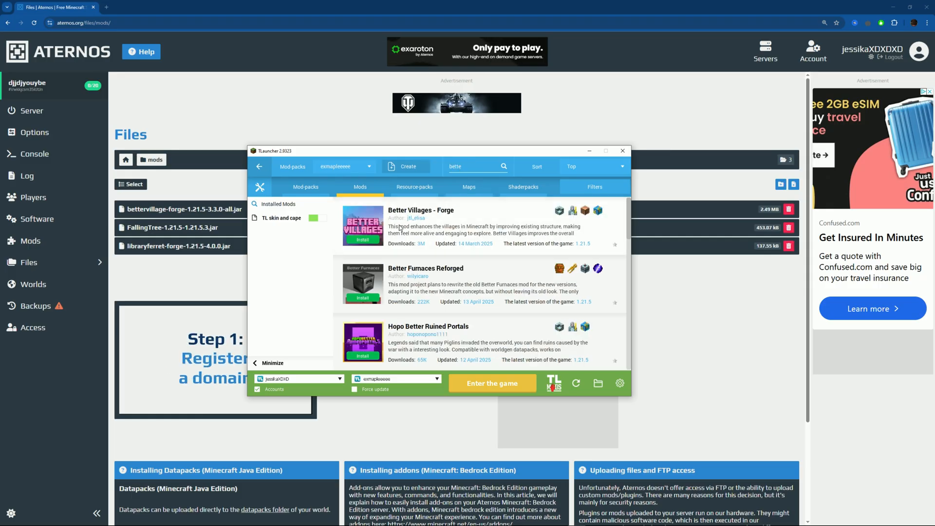
pyautogui.click(363, 239)
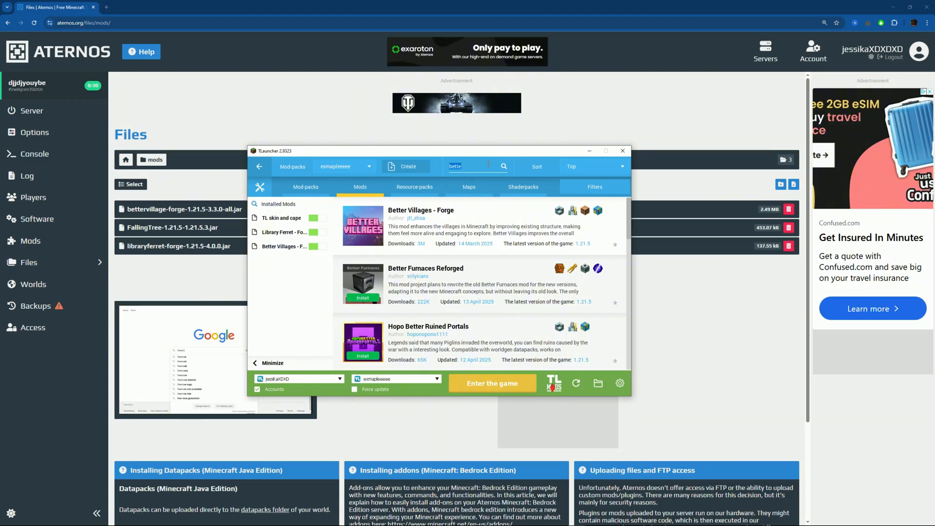
pyautogui.write('falling')
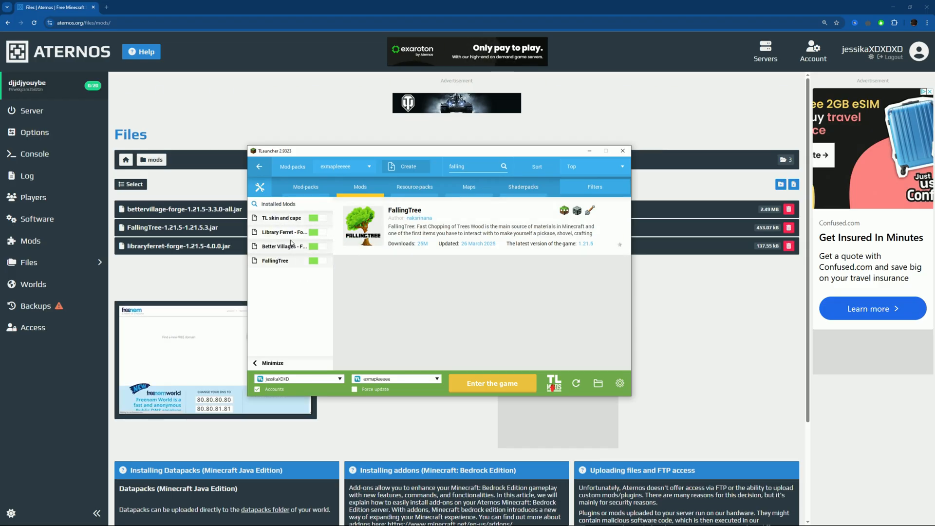
pyautogui.click(393, 244)
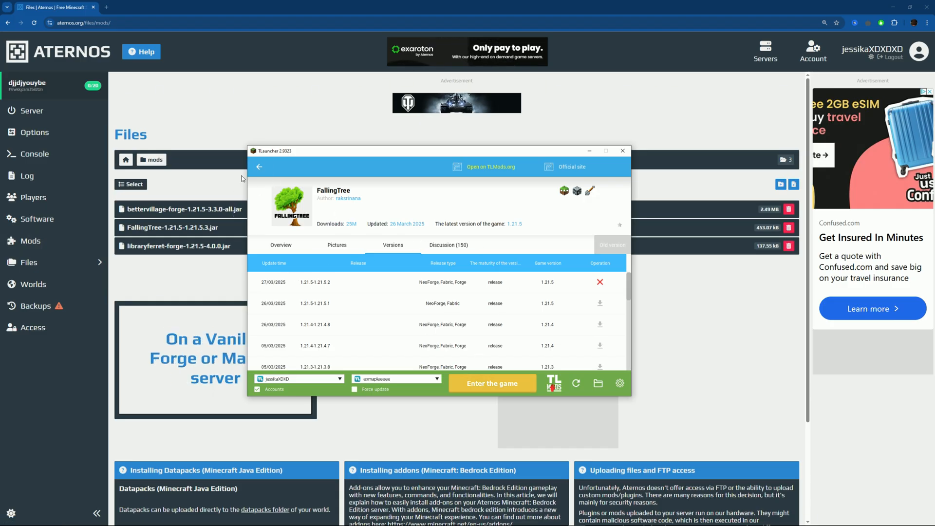
pyautogui.click(259, 167)
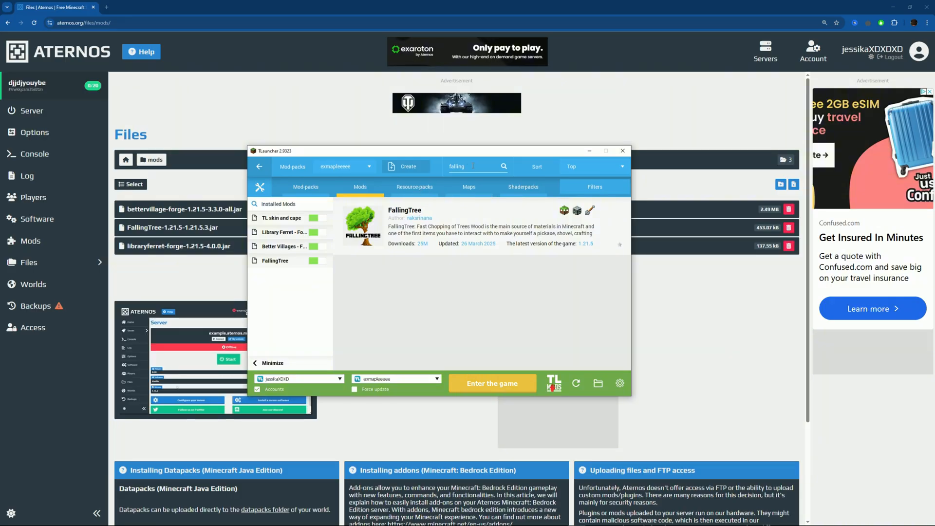
# Step: Add JourneyMap to the mod-pack, check Shaderpacks, and launch the game
pyautogui.write('jopurn')
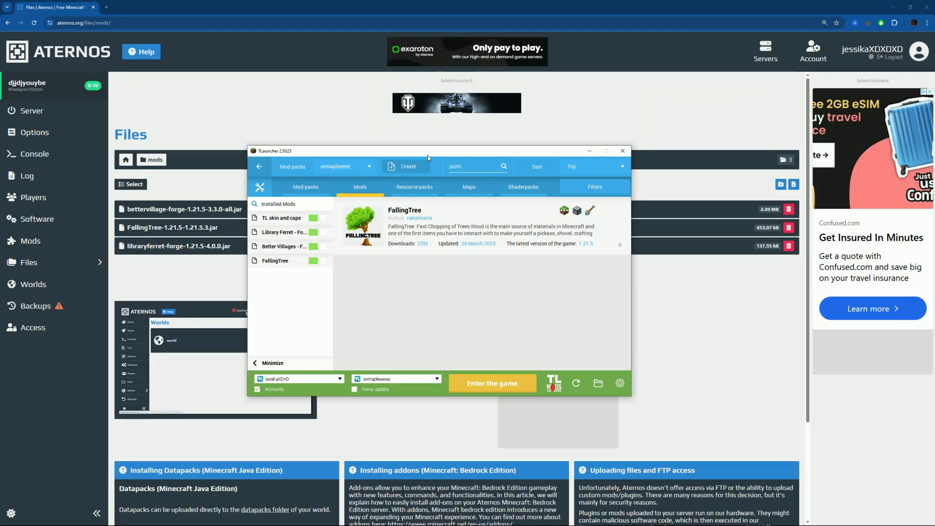
pyautogui.write('journey')
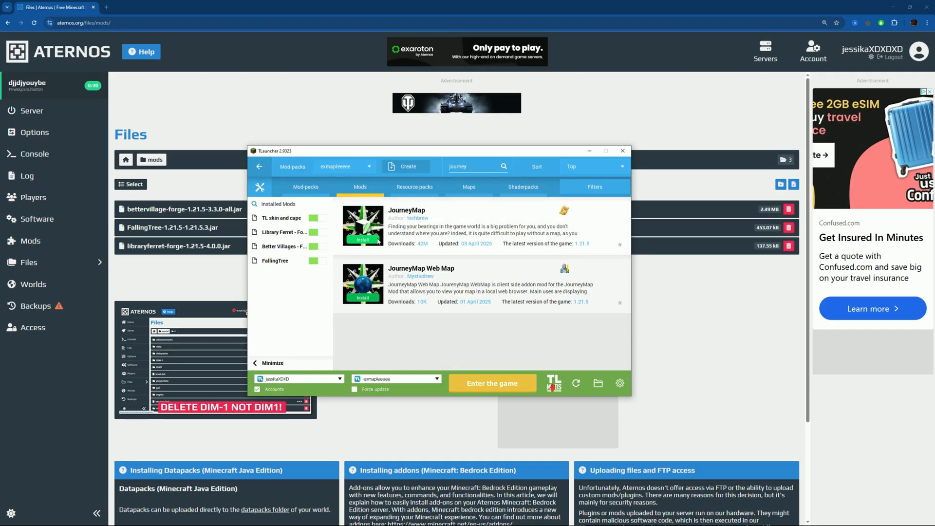
pyautogui.click(363, 240)
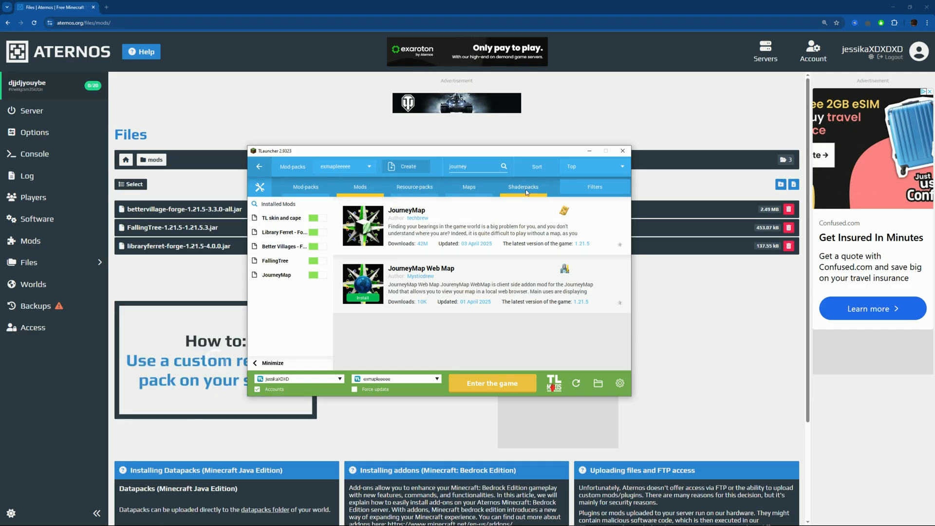
pyautogui.click(524, 187)
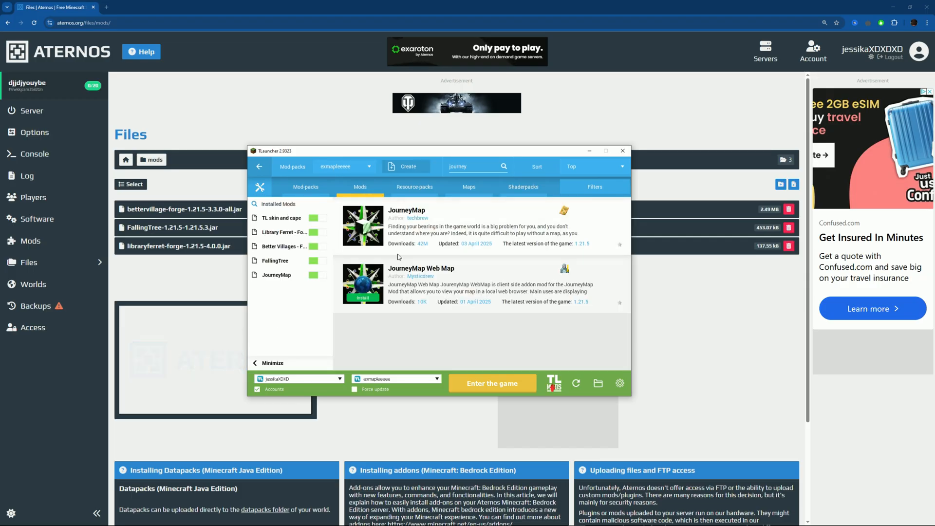
pyautogui.click(523, 187)
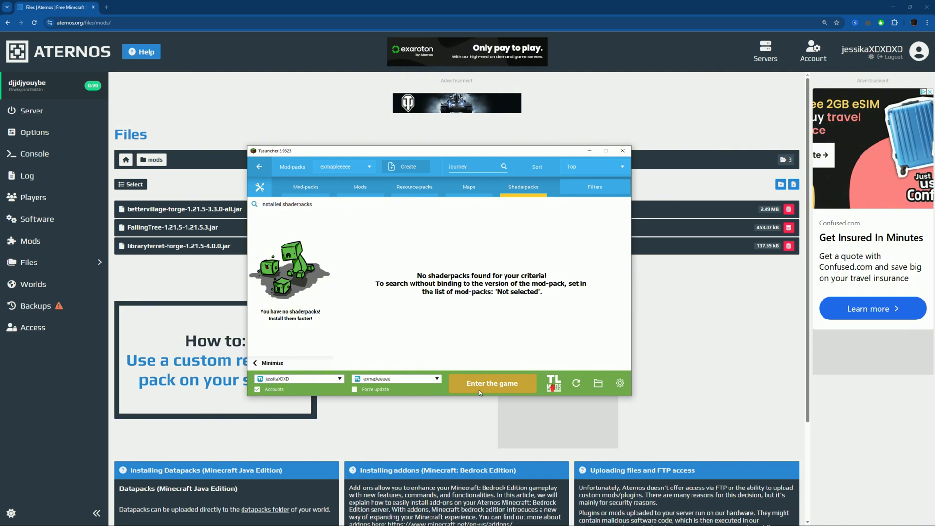
pyautogui.click(491, 383)
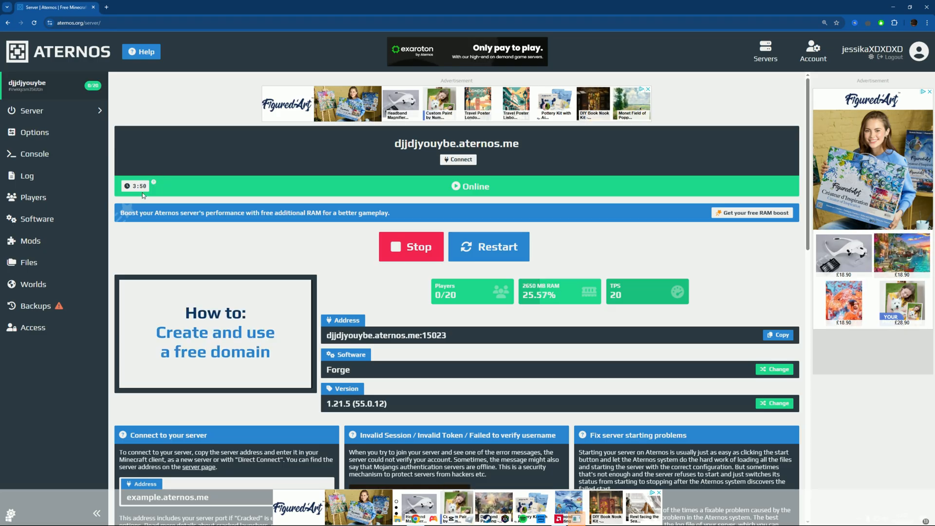
# Step: Close the crashed game and disable the FallingTree mod that failed to load
pyautogui.click(214, 332)
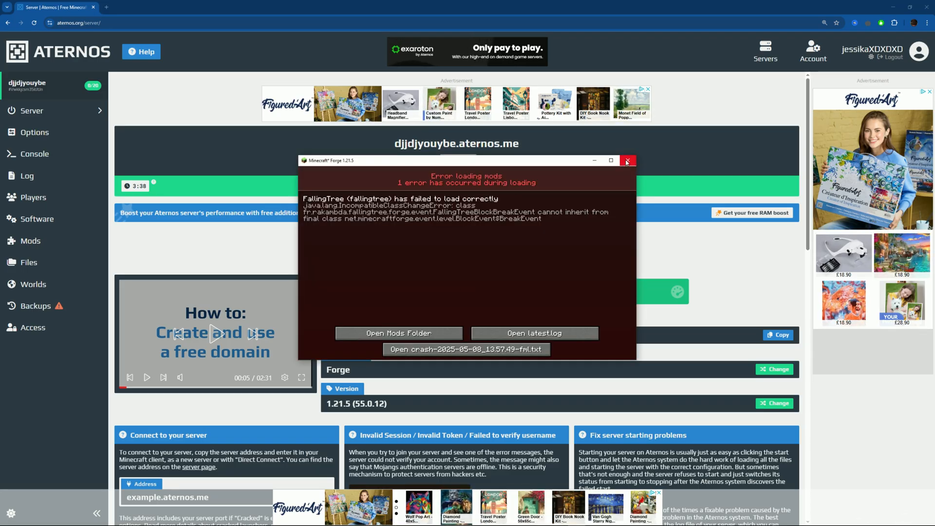
pyautogui.click(627, 160)
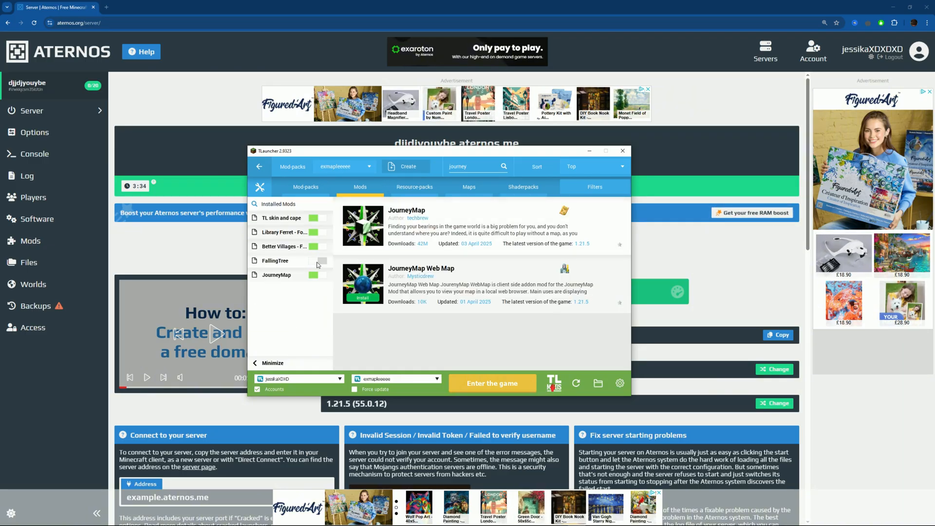
pyautogui.click(491, 383)
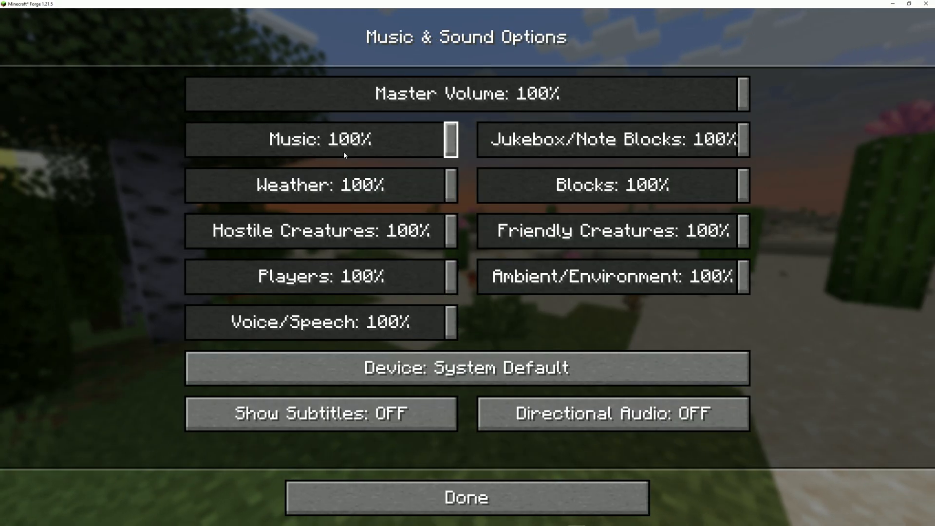
# Step: Rename the saved Aternos server entry to yotubeee and save it
pyautogui.click(466, 496)
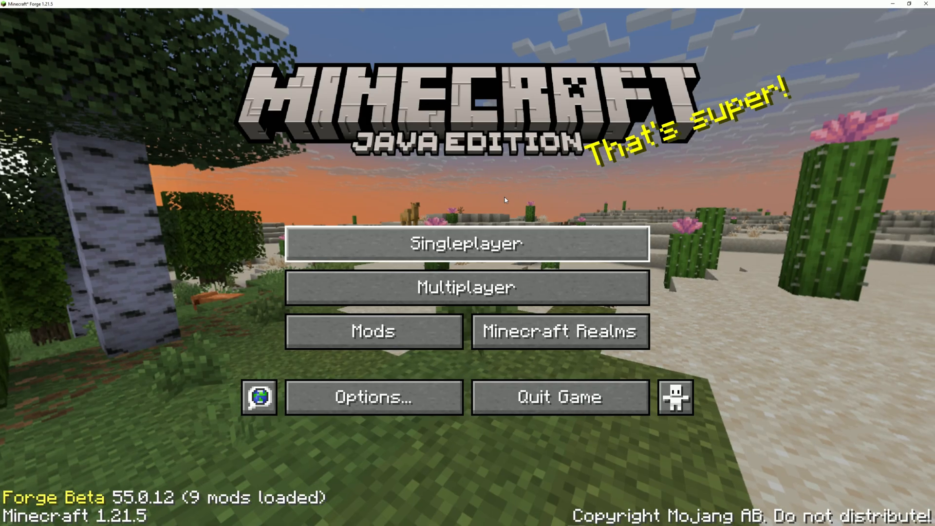
pyautogui.click(466, 286)
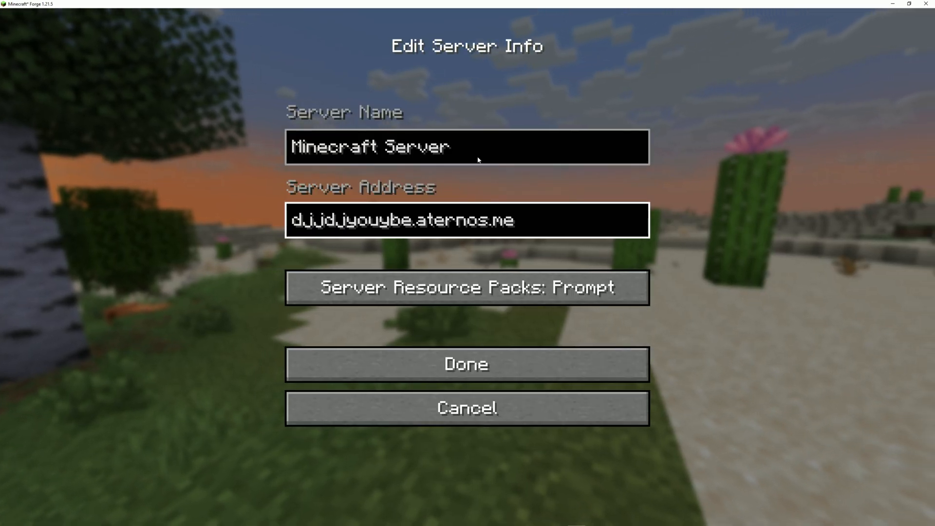
pyautogui.write('M')
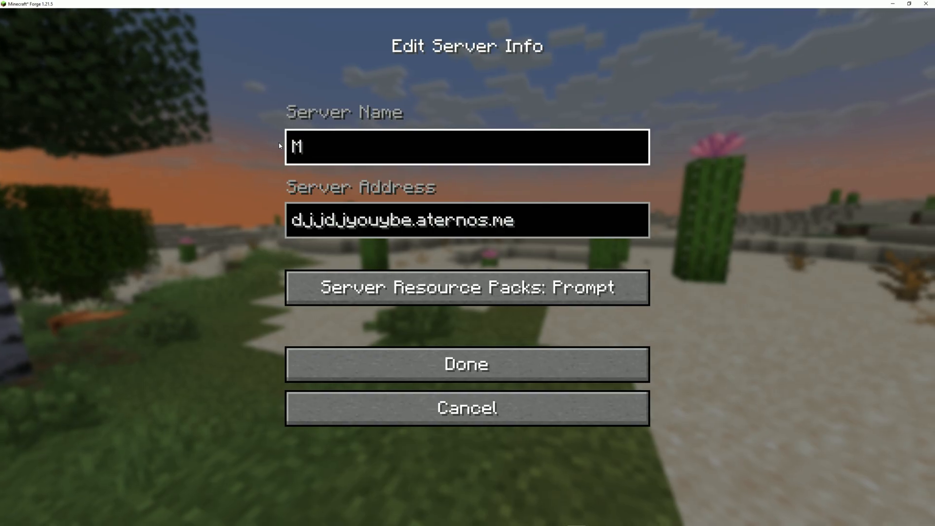
pyautogui.write('yotubeee')
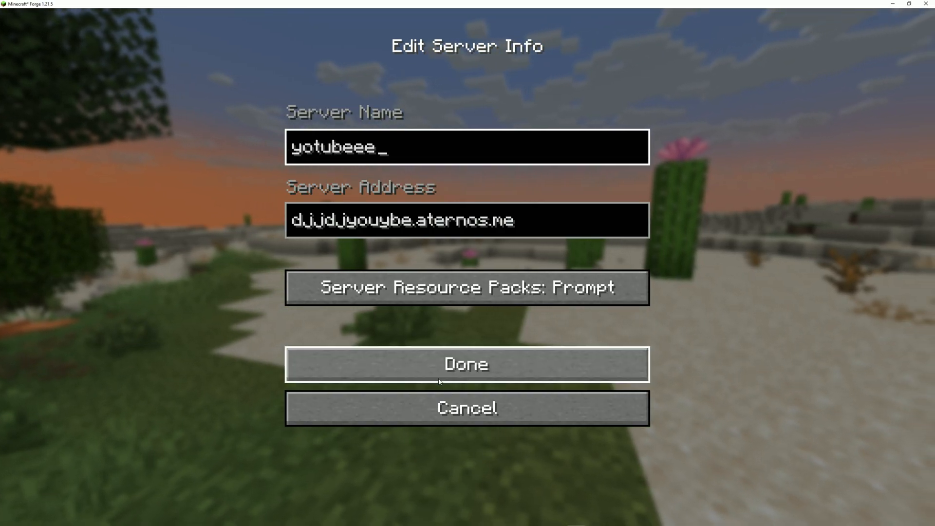
pyautogui.click(467, 363)
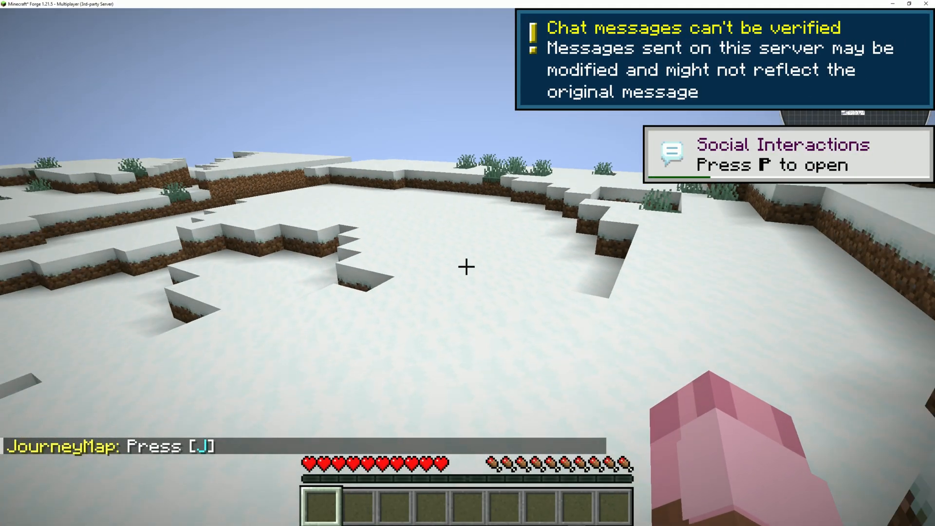
# Step: Join the server's snowy world and dismiss the in-game options menu
pyautogui.press('Escape')
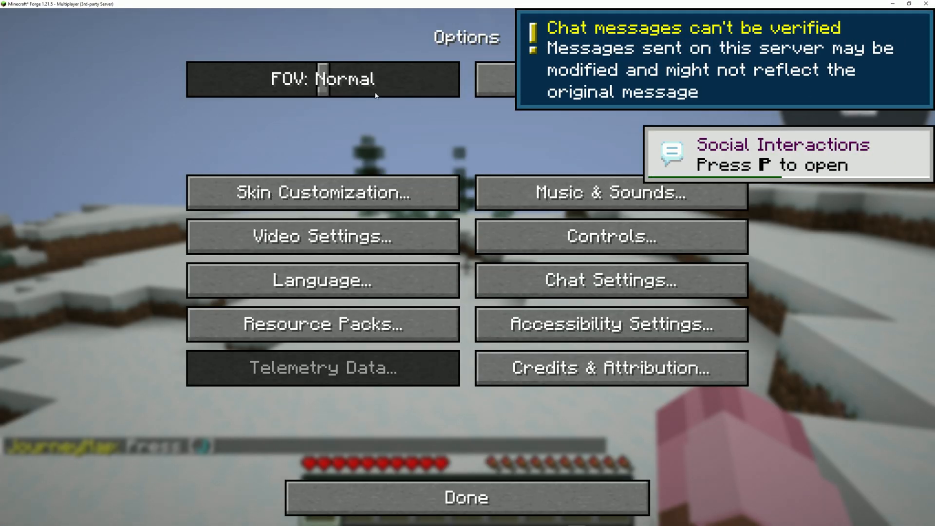
pyautogui.click(465, 498)
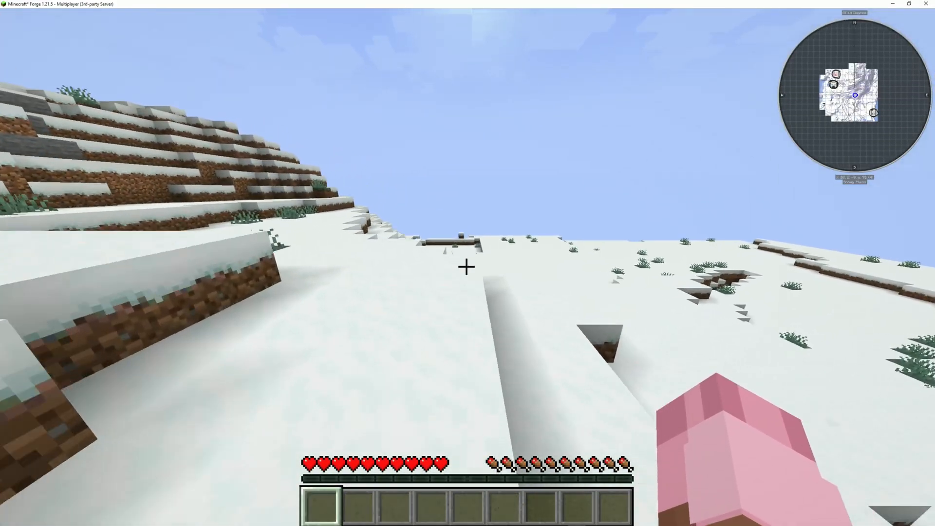
pyautogui.moveTo(468, 266)
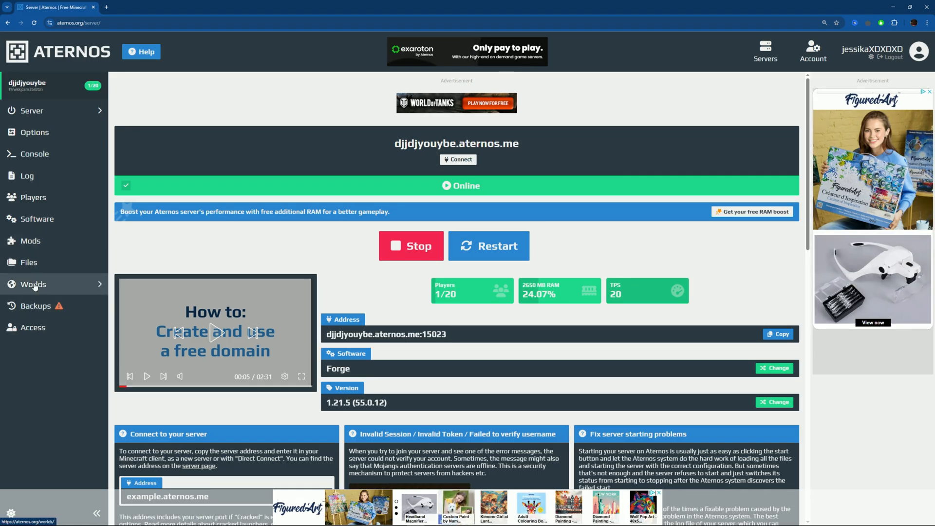
# Step: From the player's details page, switch their game mode to Creative
pyautogui.click(33, 197)
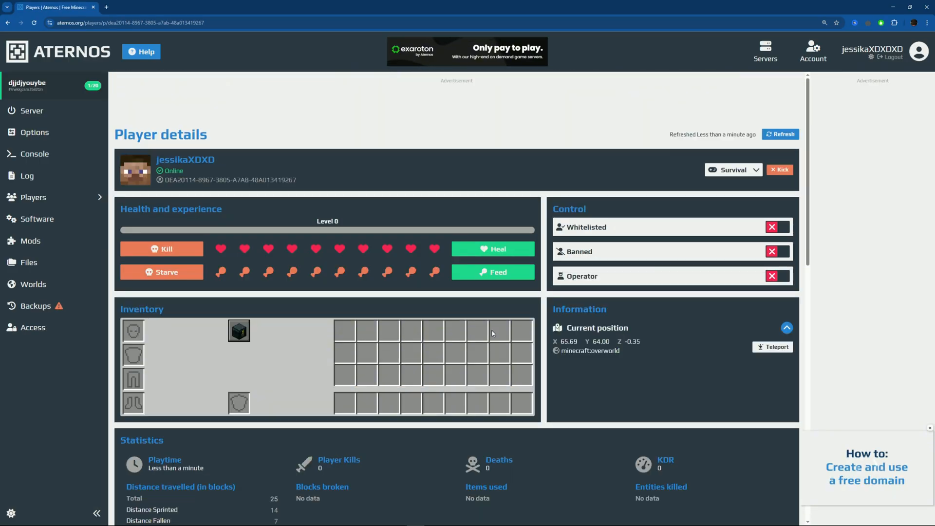
pyautogui.click(732, 169)
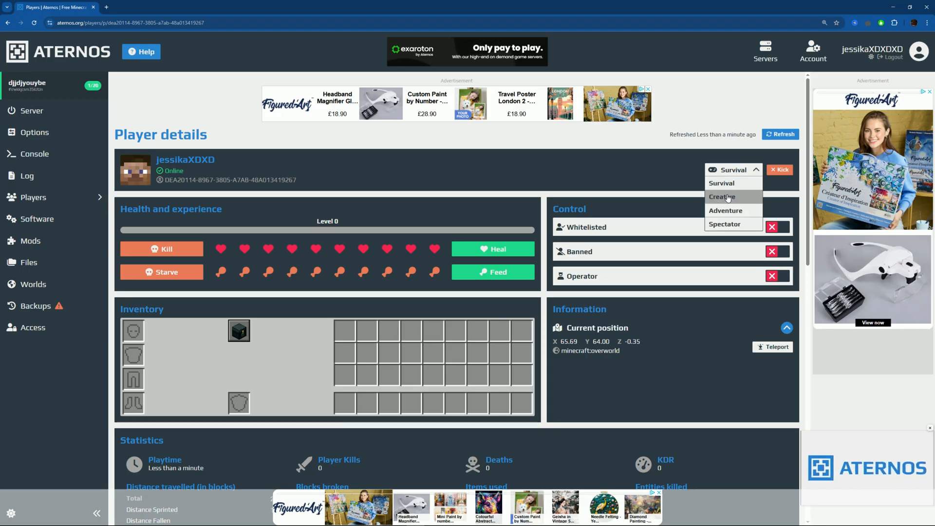
pyautogui.click(721, 196)
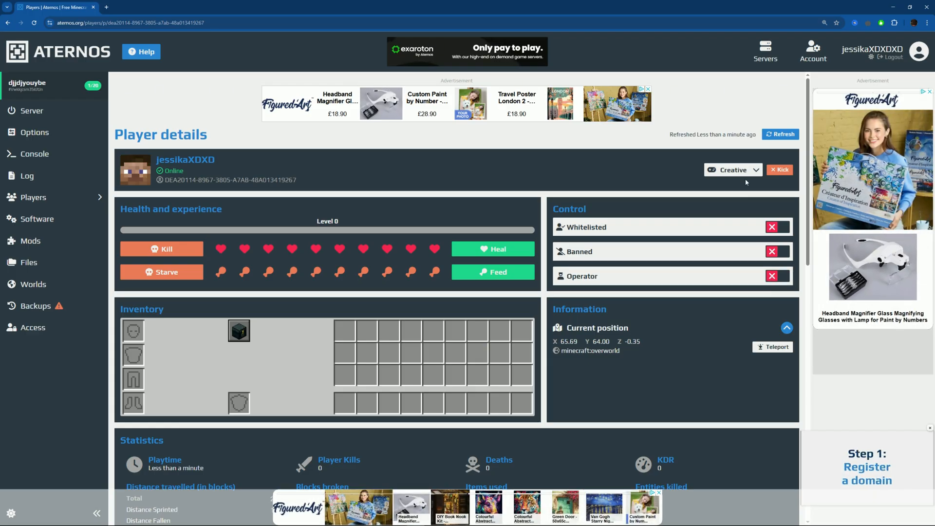
pyautogui.click(732, 170)
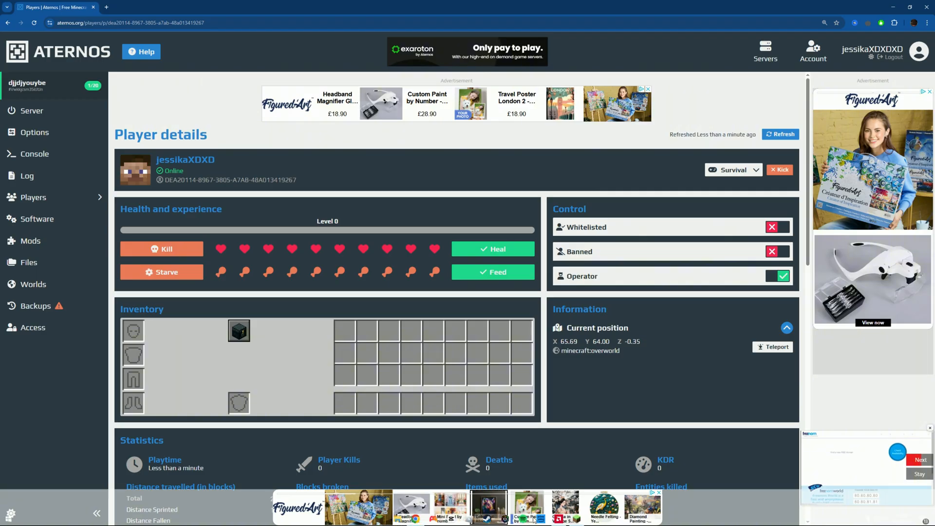
# Step: Set the mode to Creative, then back to Survival, and refresh the details
pyautogui.click(732, 169)
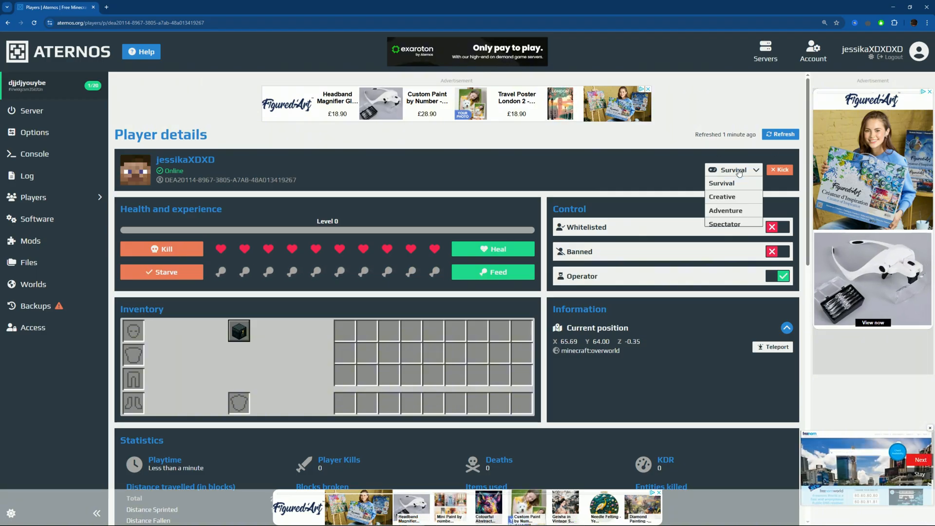
pyautogui.click(722, 197)
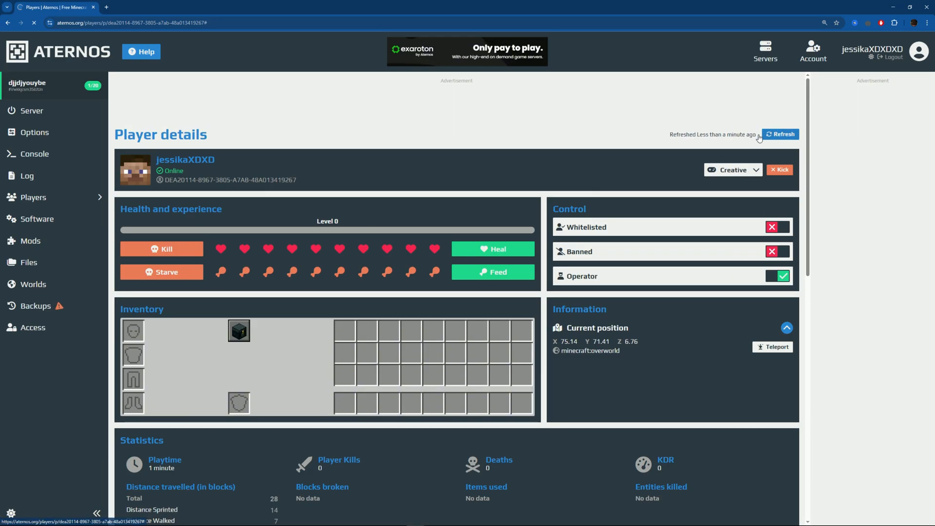
pyautogui.click(732, 170)
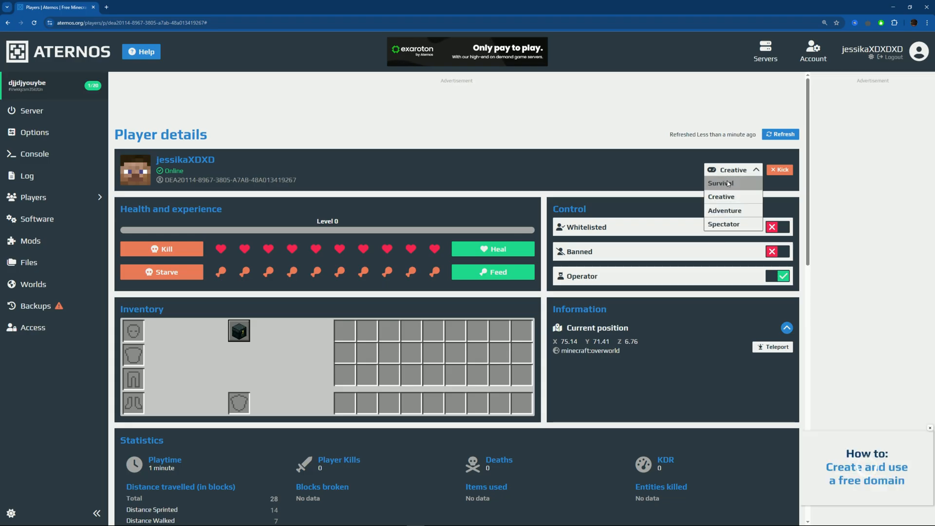
pyautogui.click(721, 183)
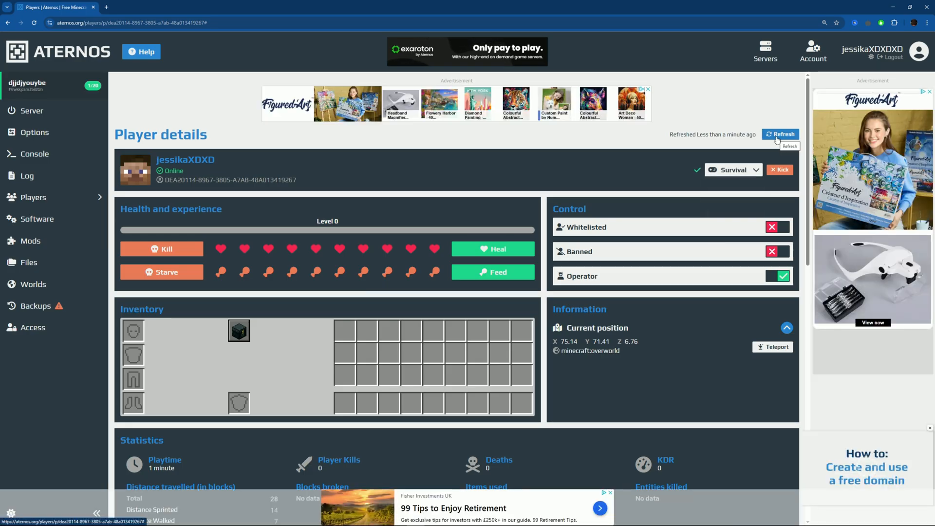
pyautogui.click(161, 272)
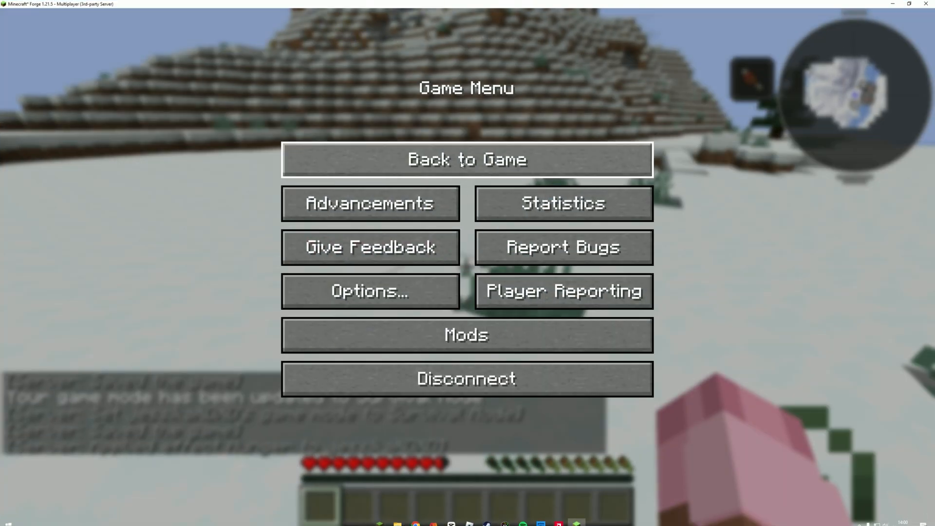
# Step: Return to playing in the world, then go back to the Aternos player page
pyautogui.click(467, 159)
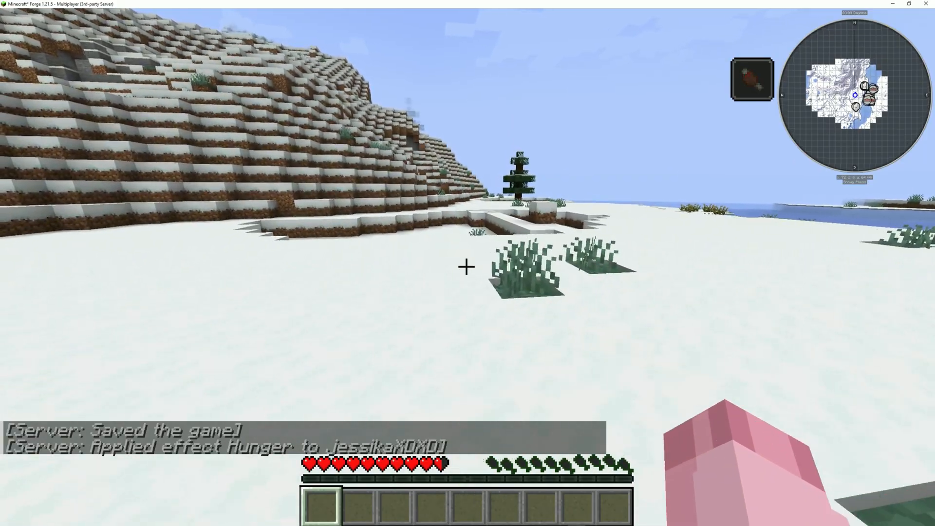
pyautogui.press('Escape')
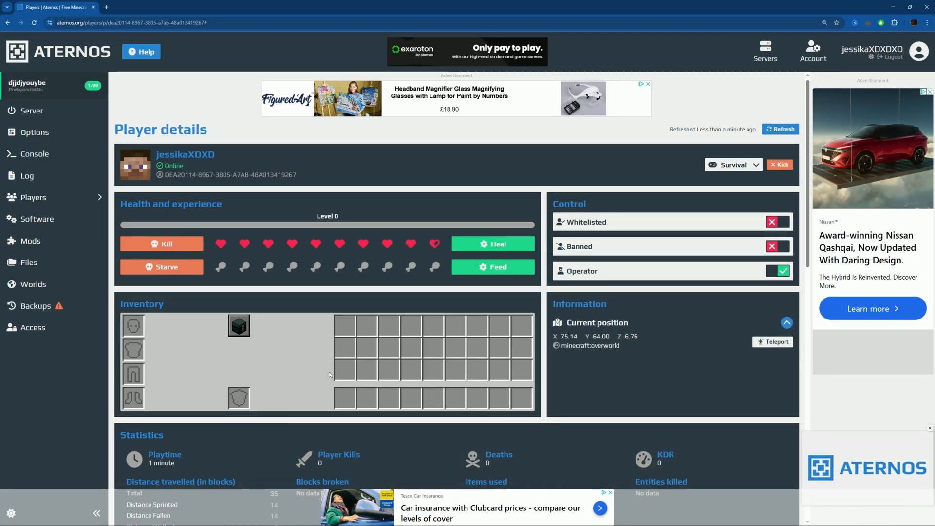
# Step: Teleport the player to X 75.14, Y 64, Z 6.76 in the overworld
pyautogui.scroll(-3)
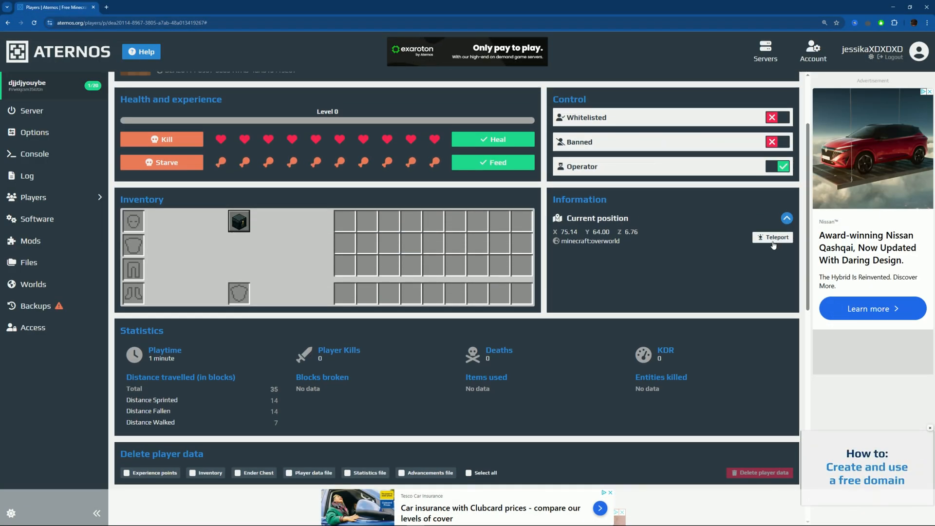
pyautogui.click(774, 238)
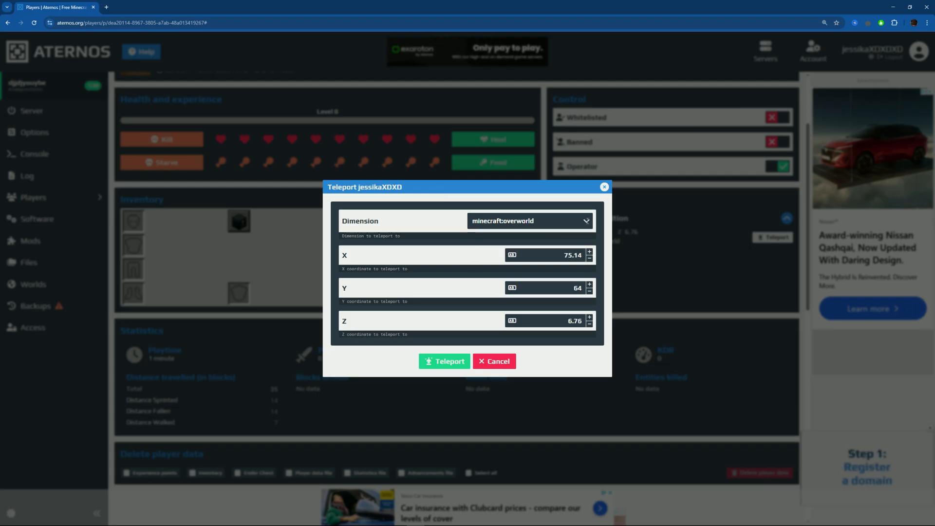
pyautogui.click(528, 221)
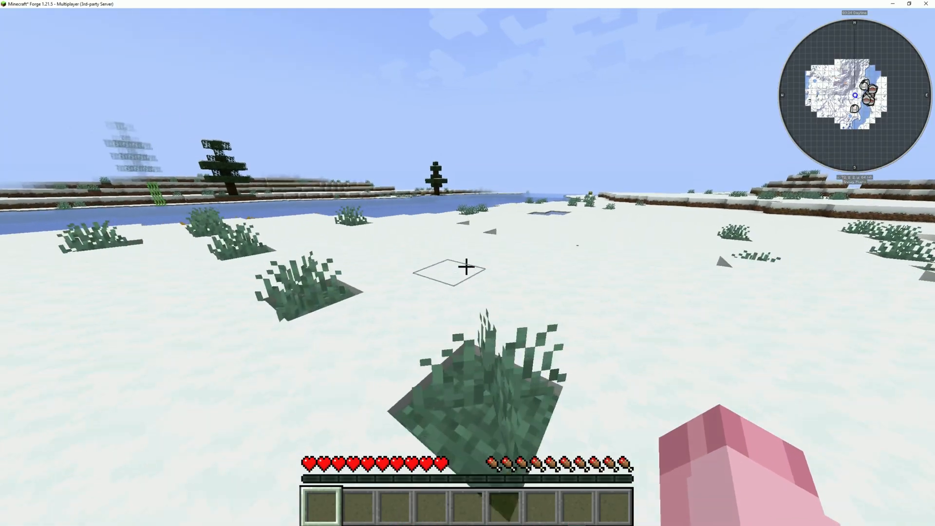
pyautogui.moveTo(468, 265)
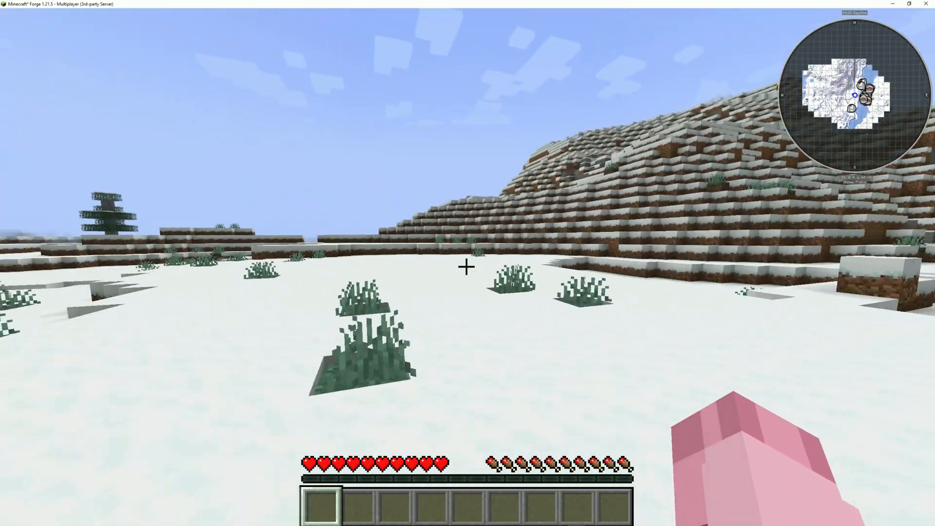